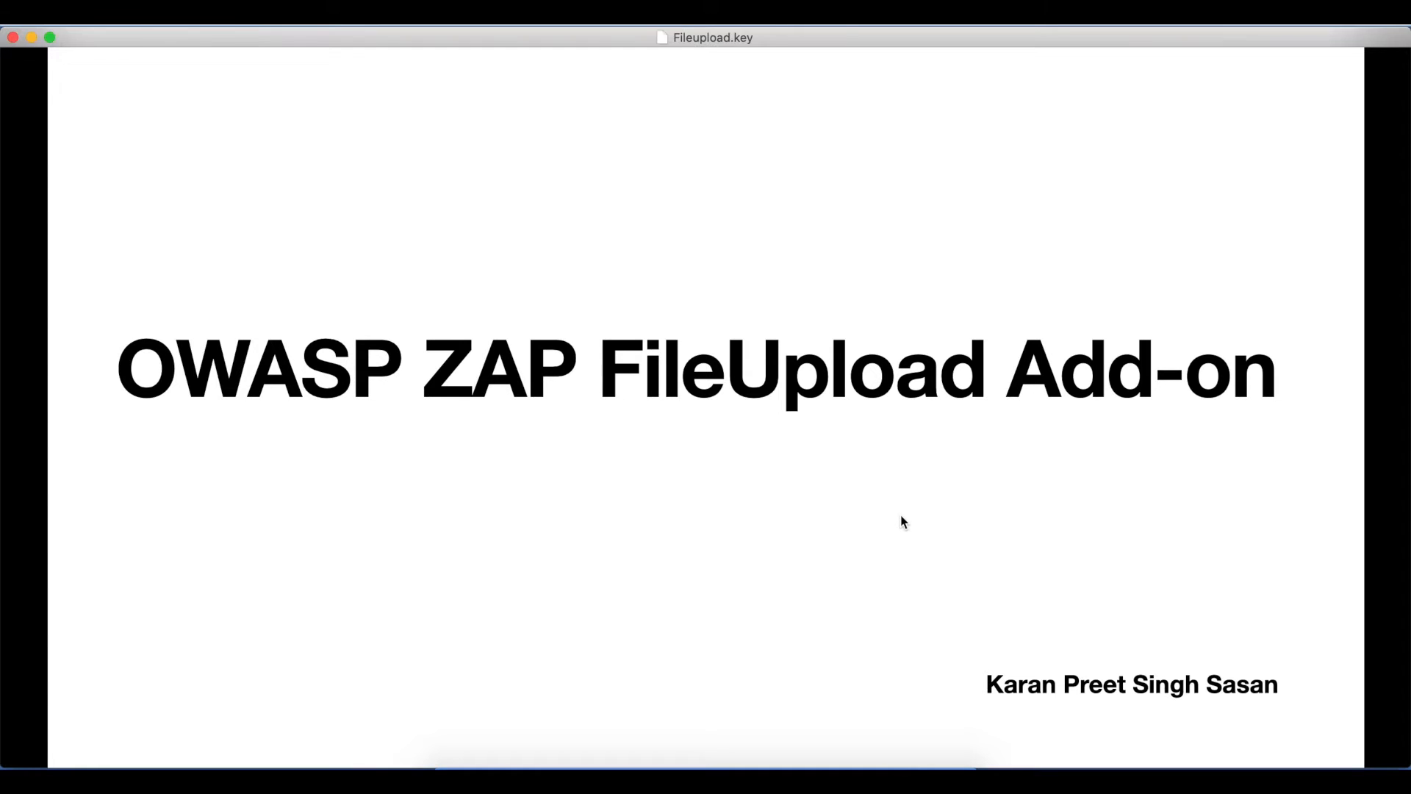
Advance the Keynote deck from the FileUpload title slide to the Agenda slide
{"action": "key", "text": "right"}
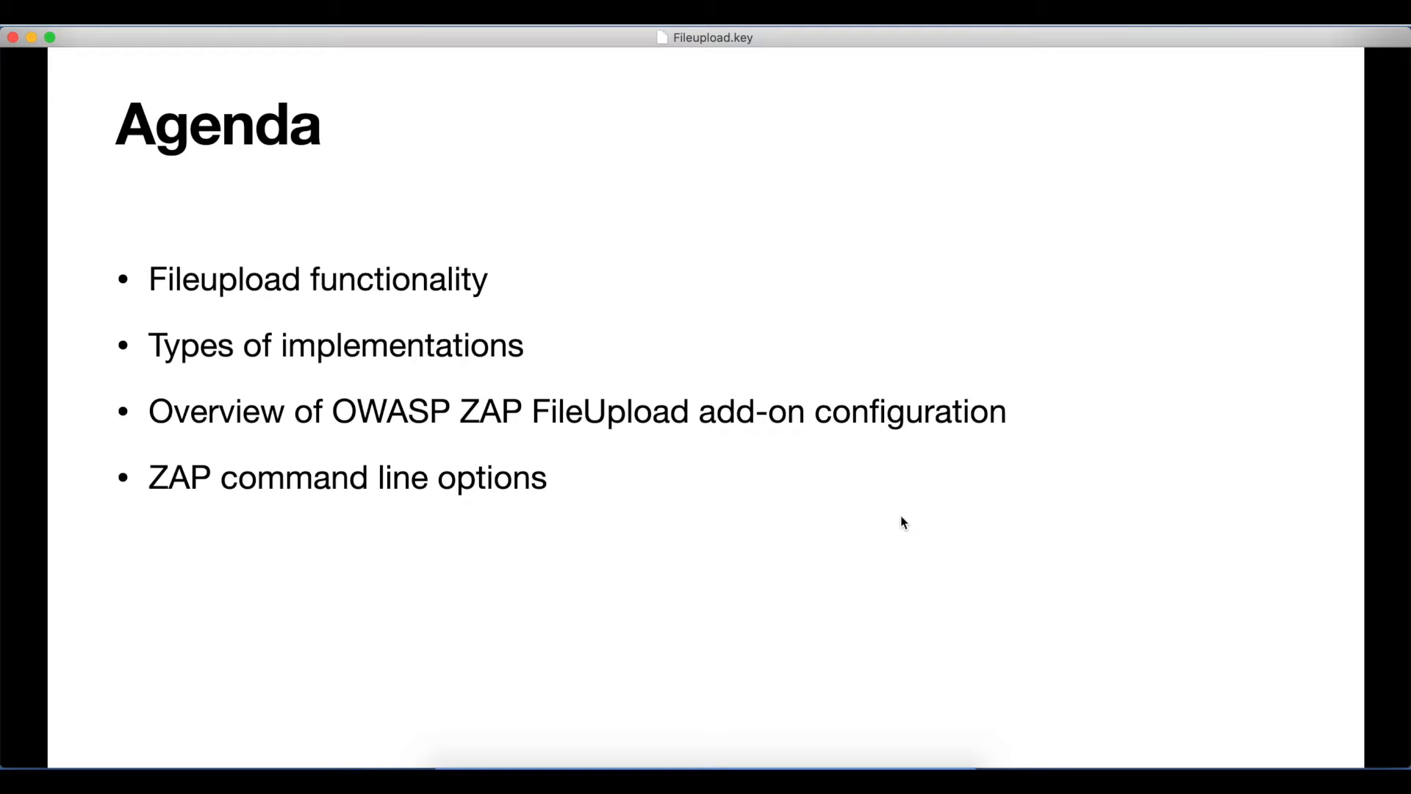
{"action": "mouse_move", "coordinate": [906, 516]}
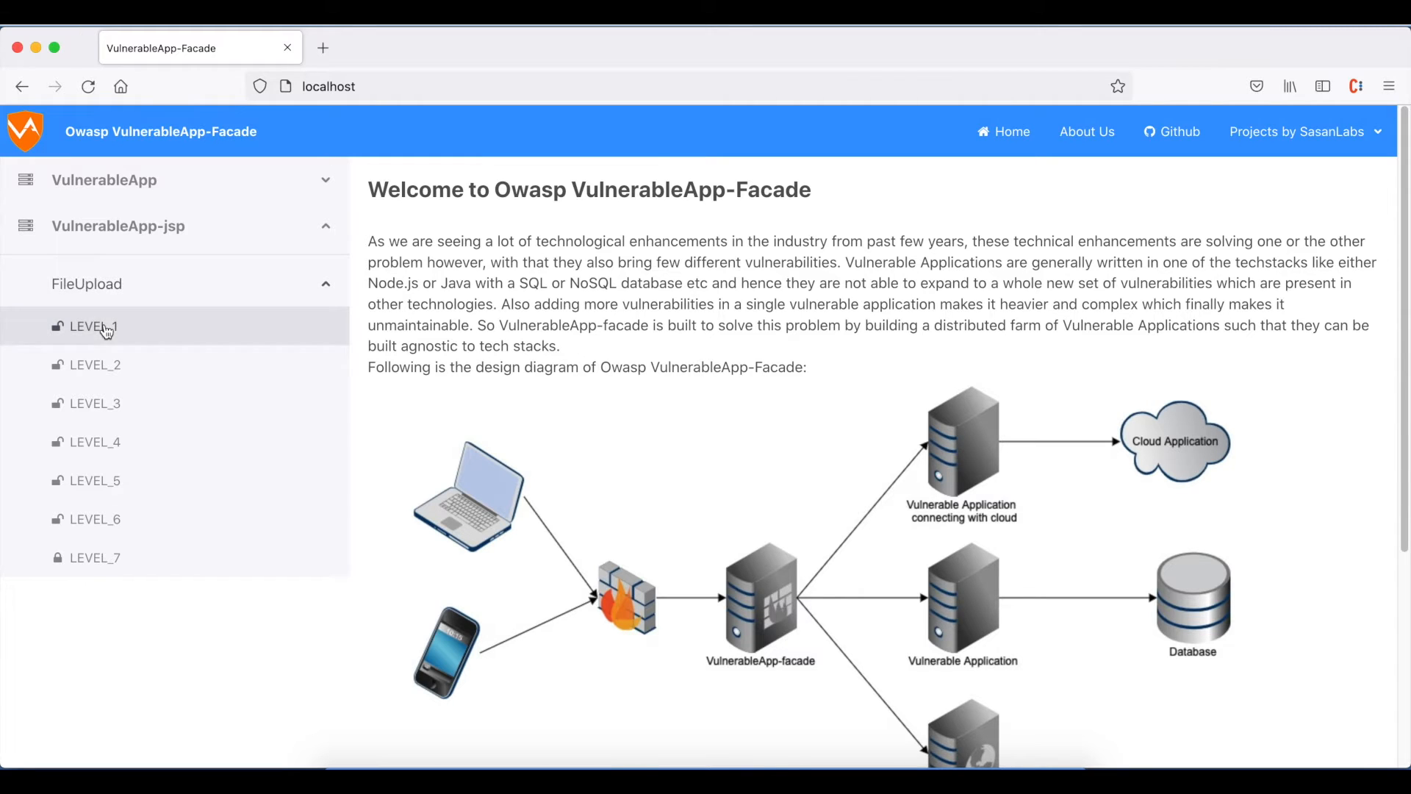
Upload github.png from the Desktop on the FileUpload LEVEL_1 page
{"action": "left_click", "coordinate": [92, 326]}
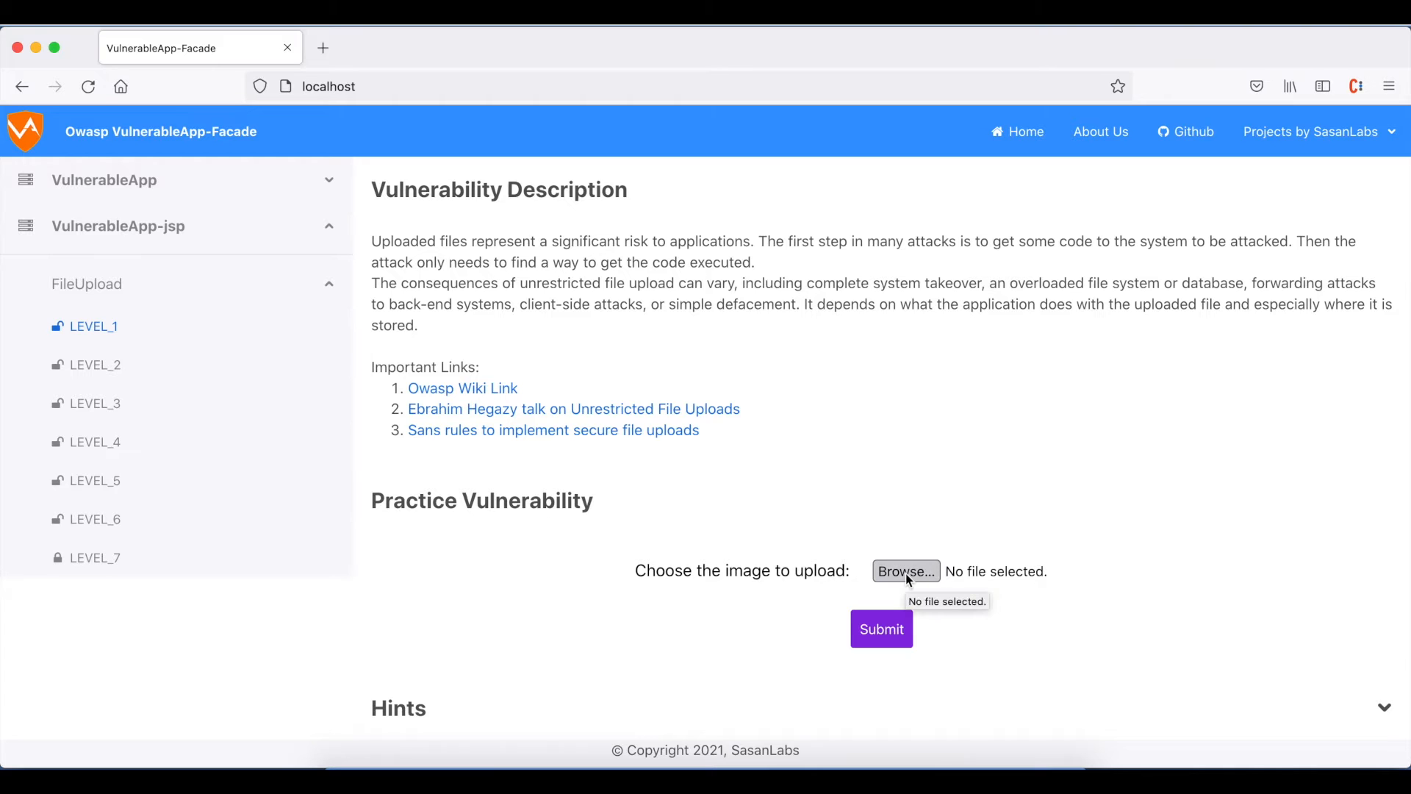
{"action": "left_click", "coordinate": [905, 570]}
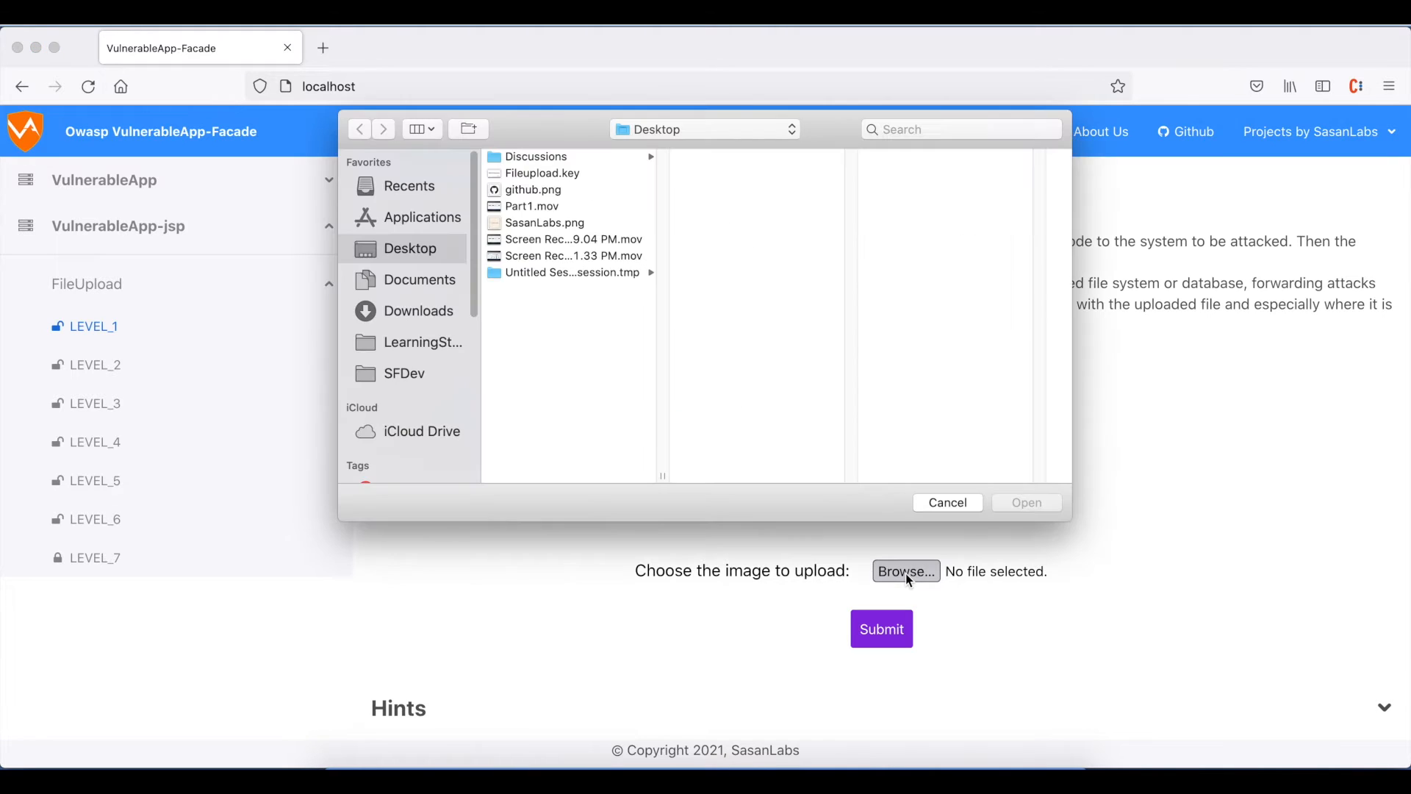
{"action": "left_click", "coordinate": [532, 189]}
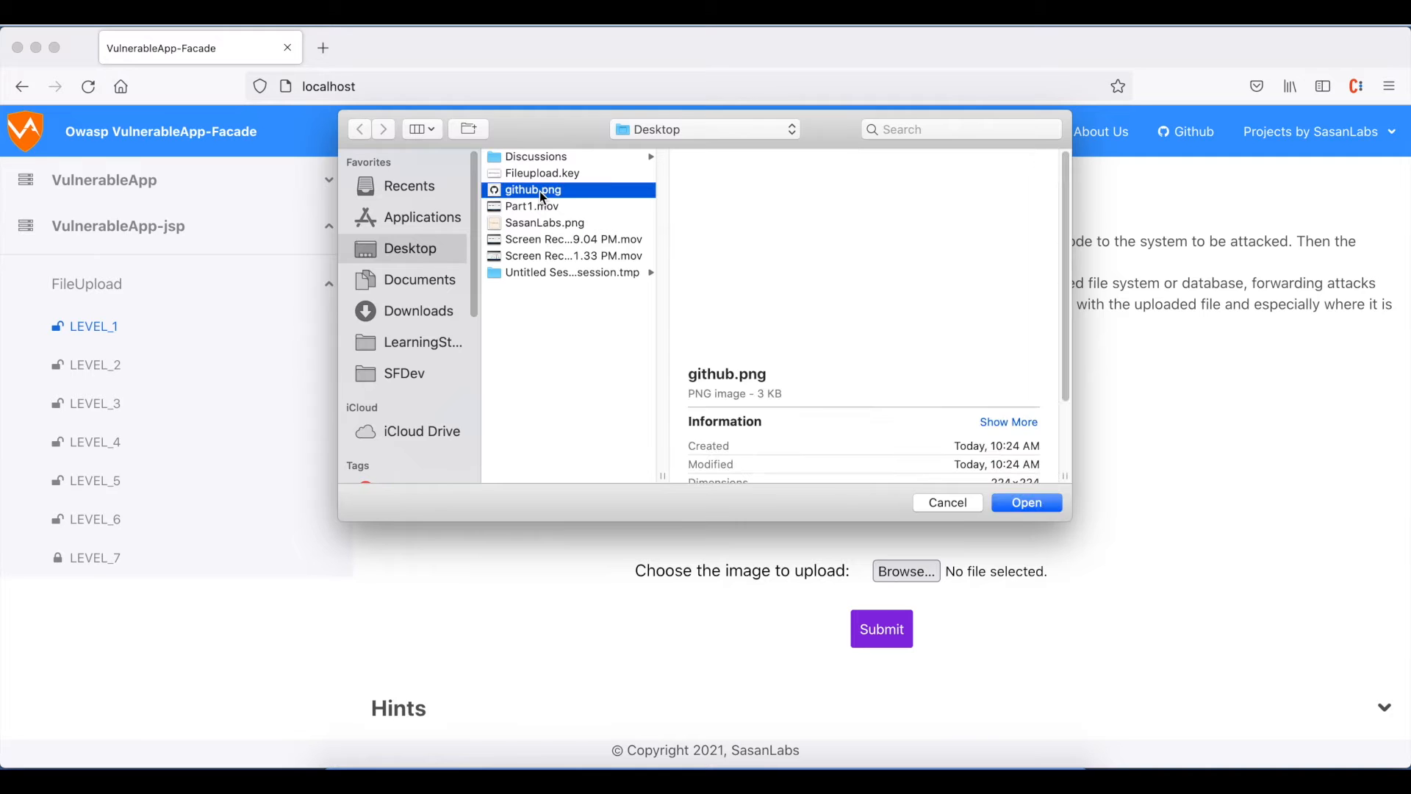
{"action": "left_click", "coordinate": [1025, 502]}
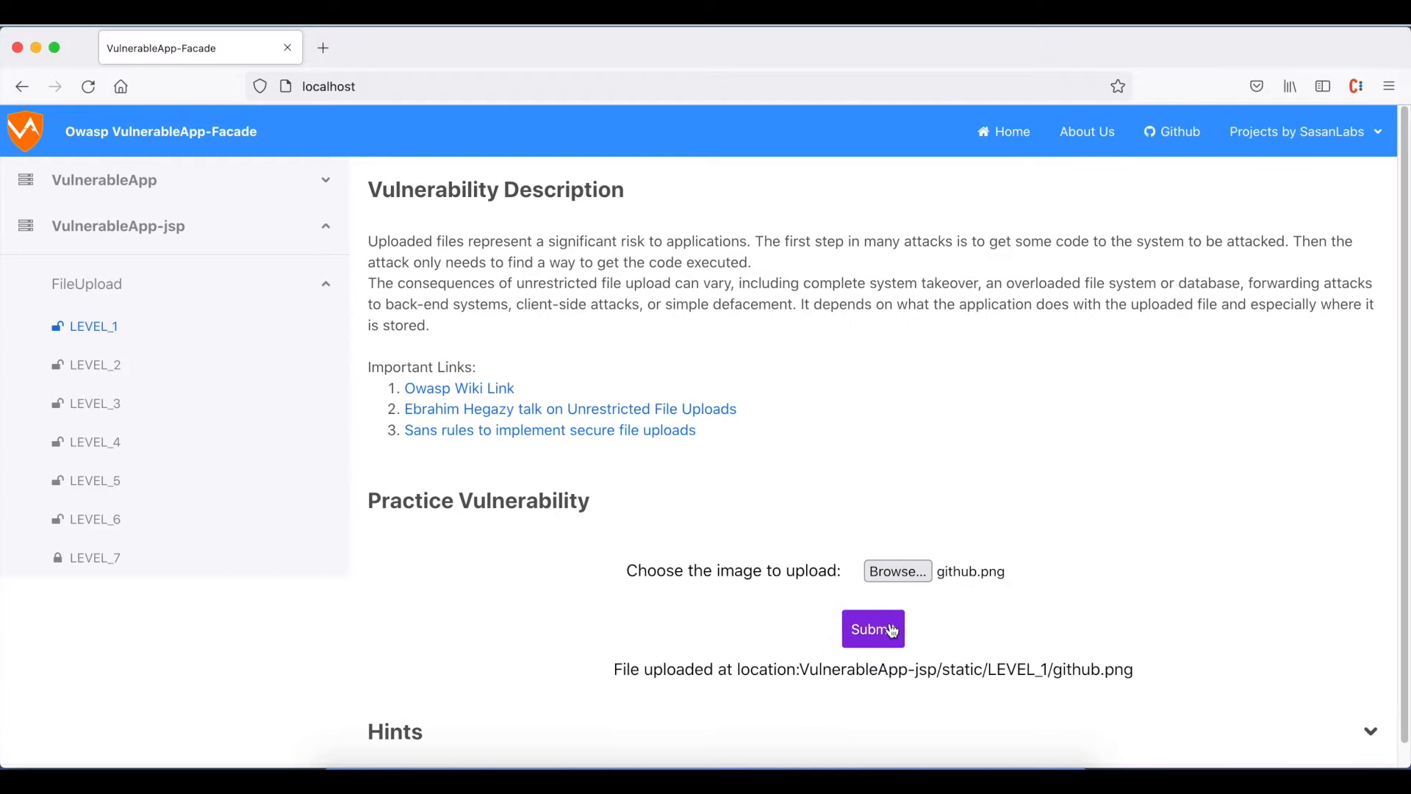
Highlight the reported upload path VulnerableApp-jsp/static/LEVEL_1/github.png
{"action": "scroll", "scroll_direction": "down", "scroll_amount": 3}
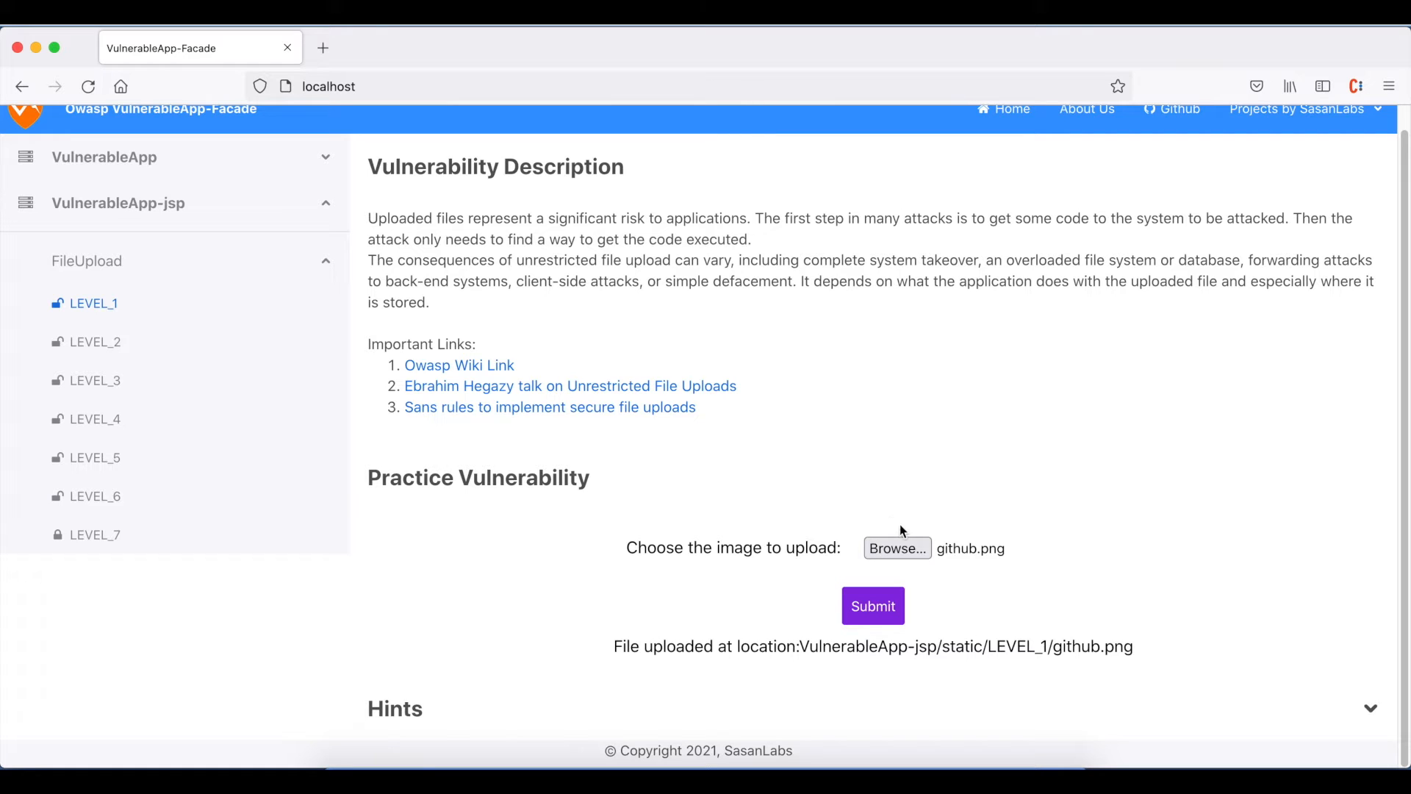
{"action": "left_click_drag", "start_coordinate": [799, 646], "coordinate": [1132, 646]}
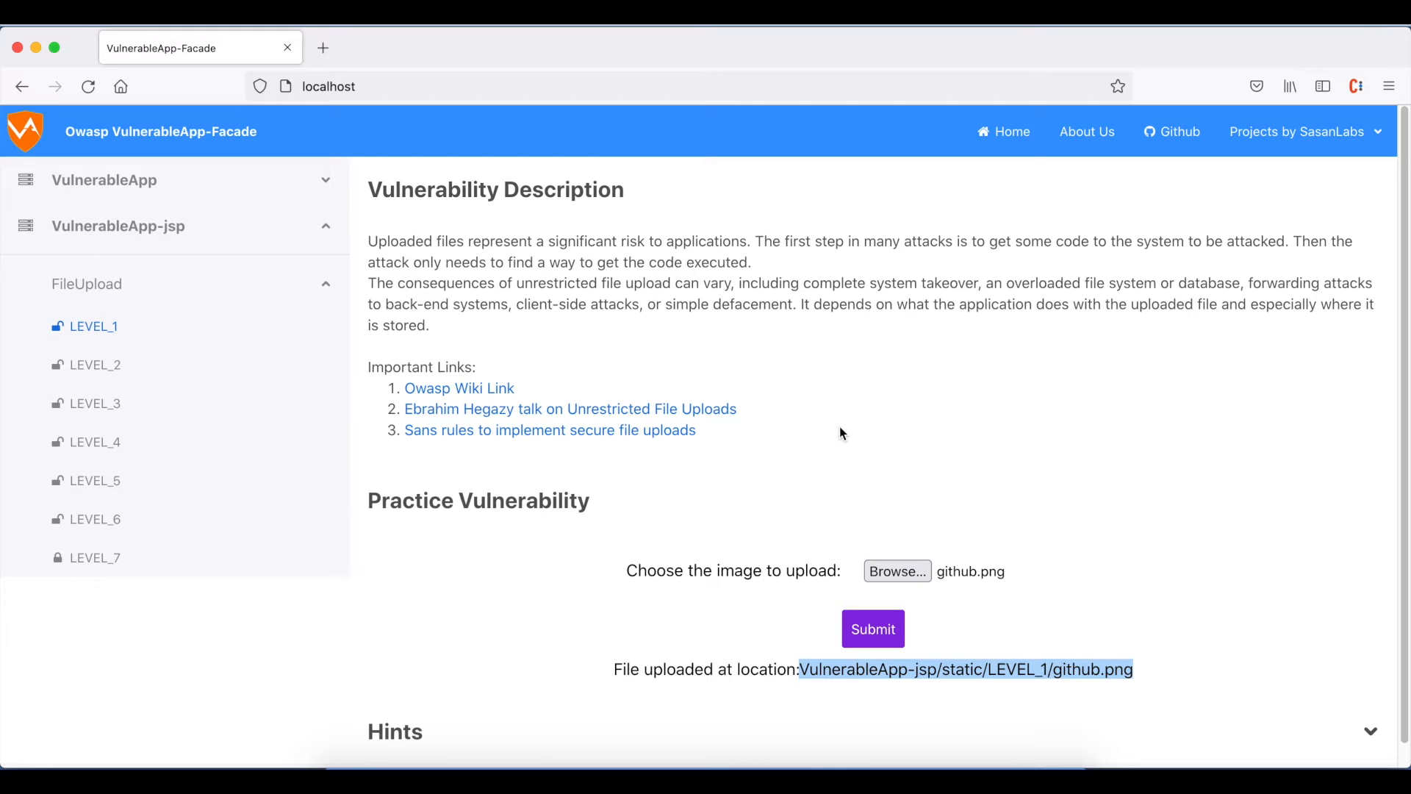
{"action": "scroll", "scroll_direction": "down", "scroll_amount": 3}
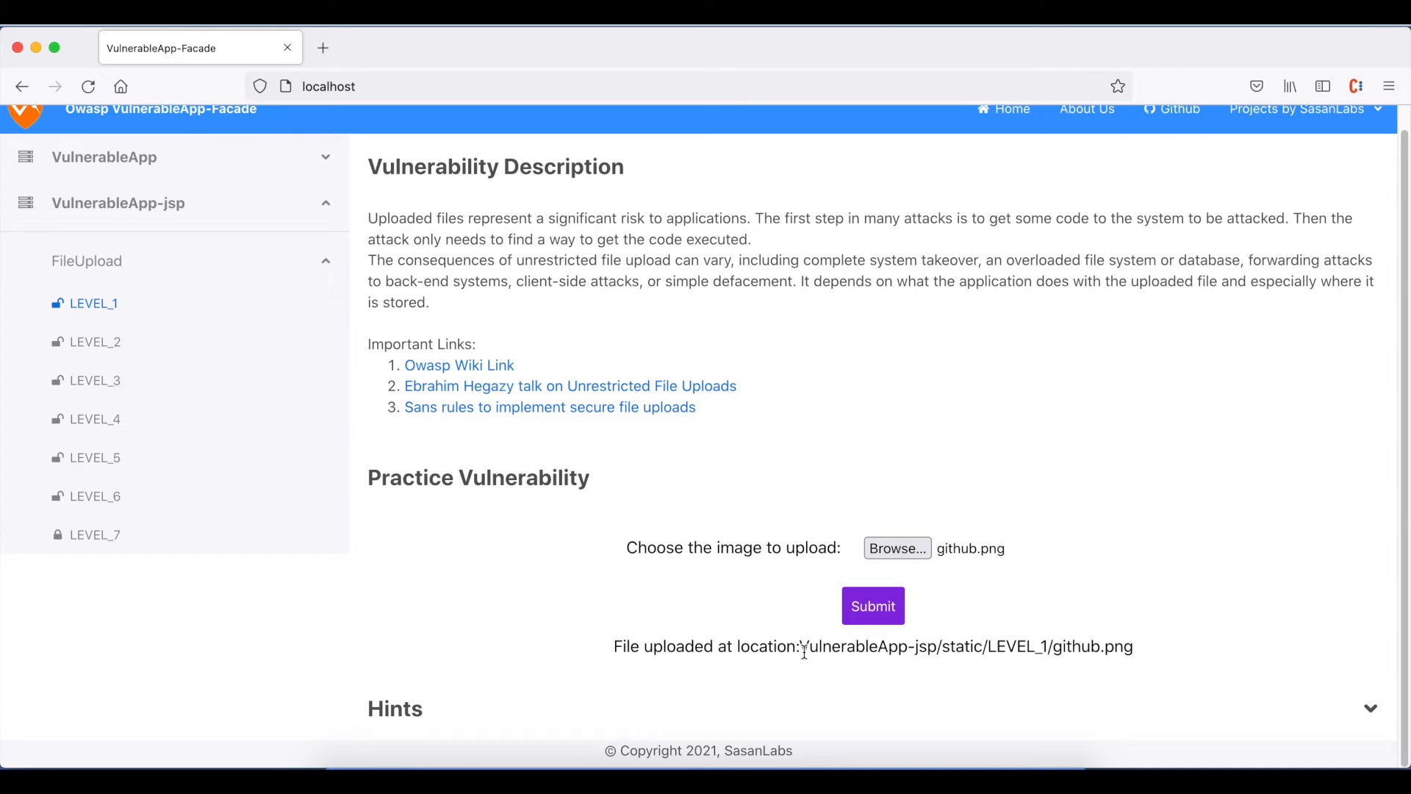
{"action": "left_click_drag", "start_coordinate": [800, 645], "coordinate": [1051, 645]}
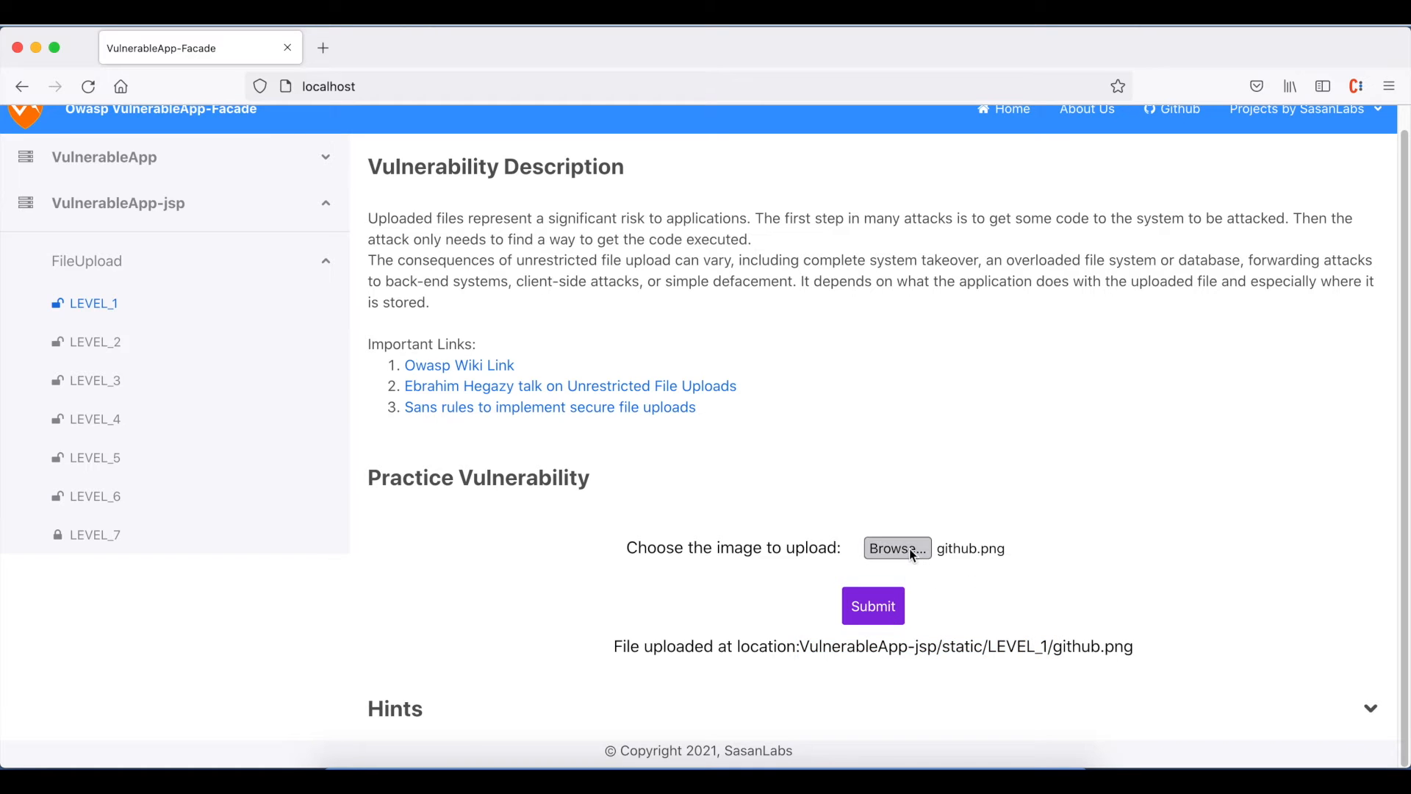
Select SasanLabs.png from the Desktop as the next upload file
{"action": "left_click", "coordinate": [897, 548]}
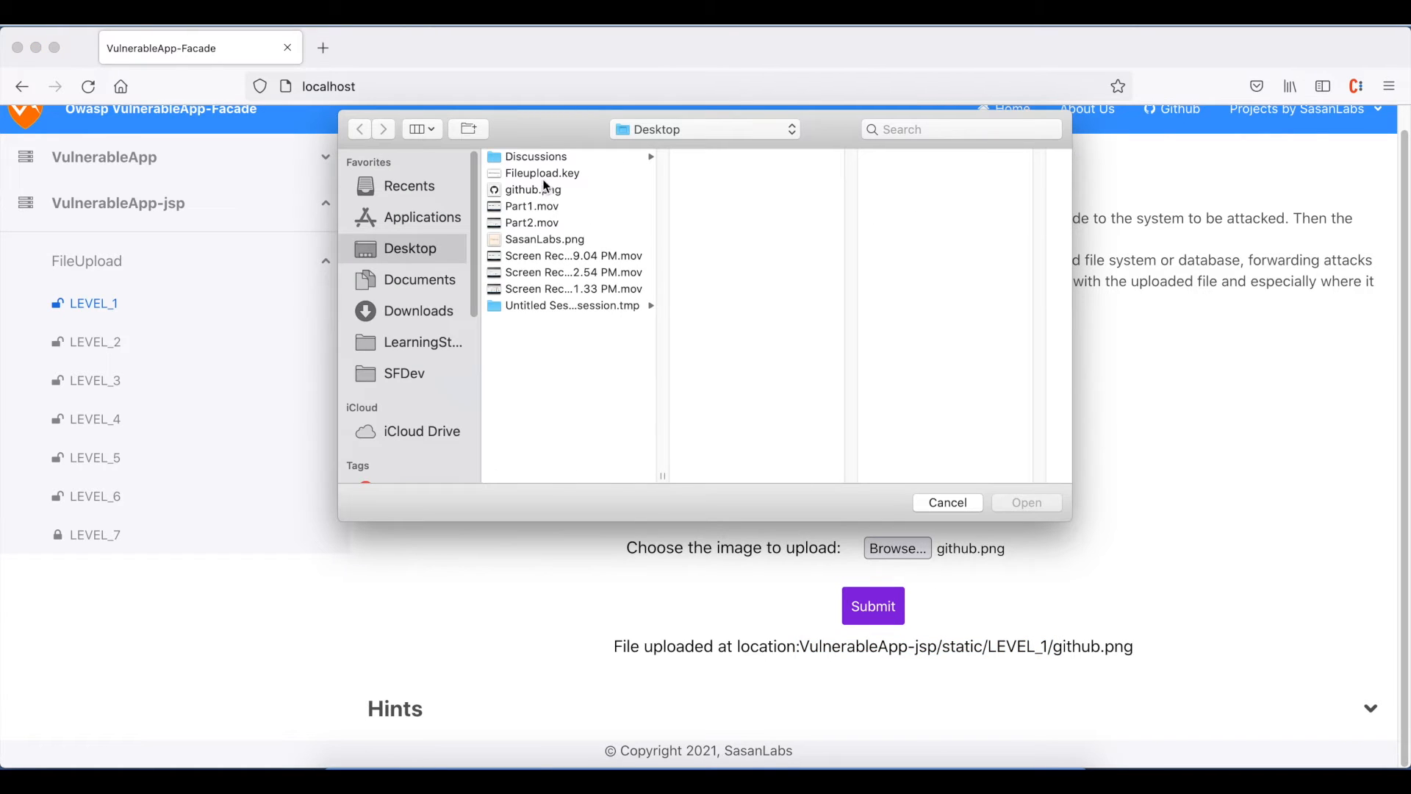
{"action": "left_click", "coordinate": [544, 238]}
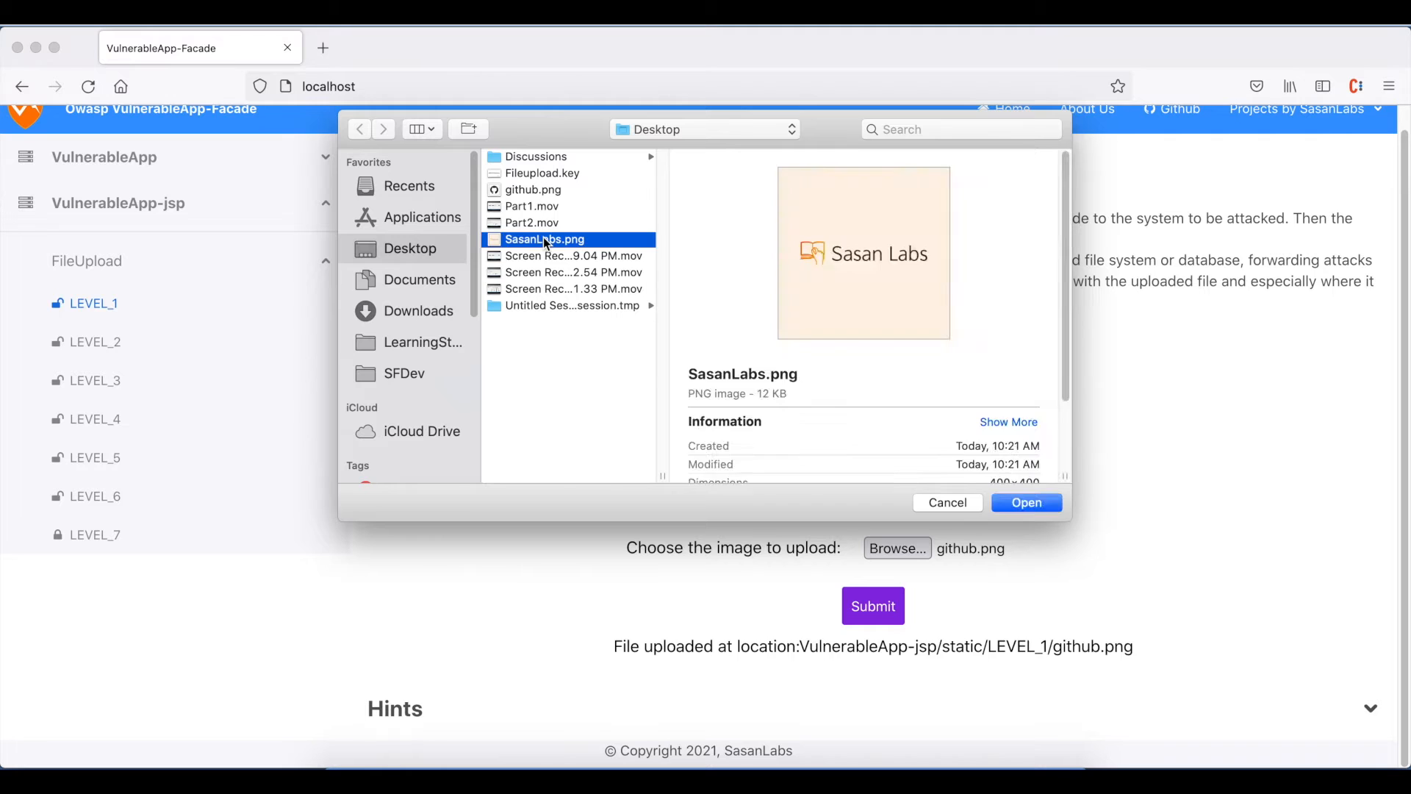
{"action": "left_click", "coordinate": [1025, 501]}
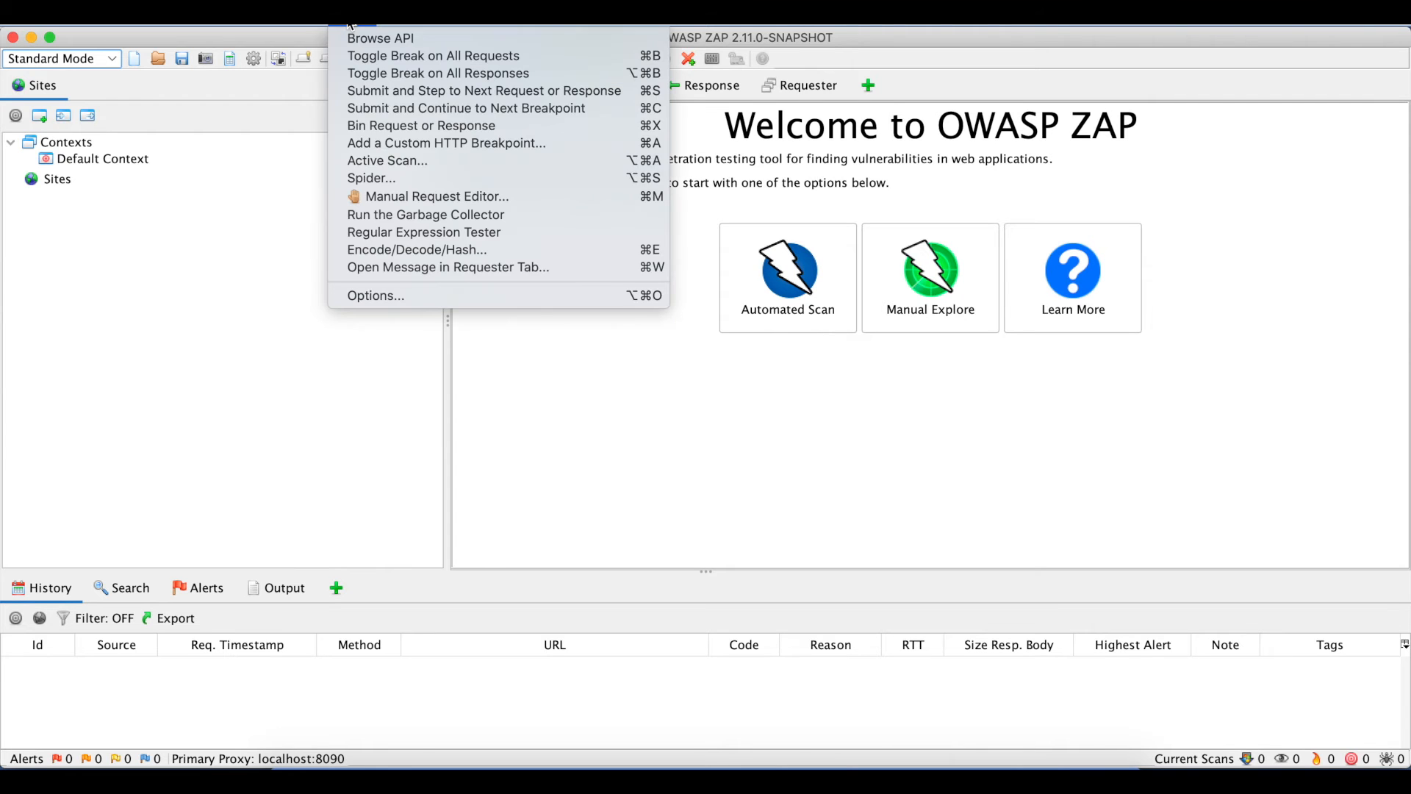
Show the File Upload page of ZAP's Options dialog
{"action": "left_click", "coordinate": [374, 296]}
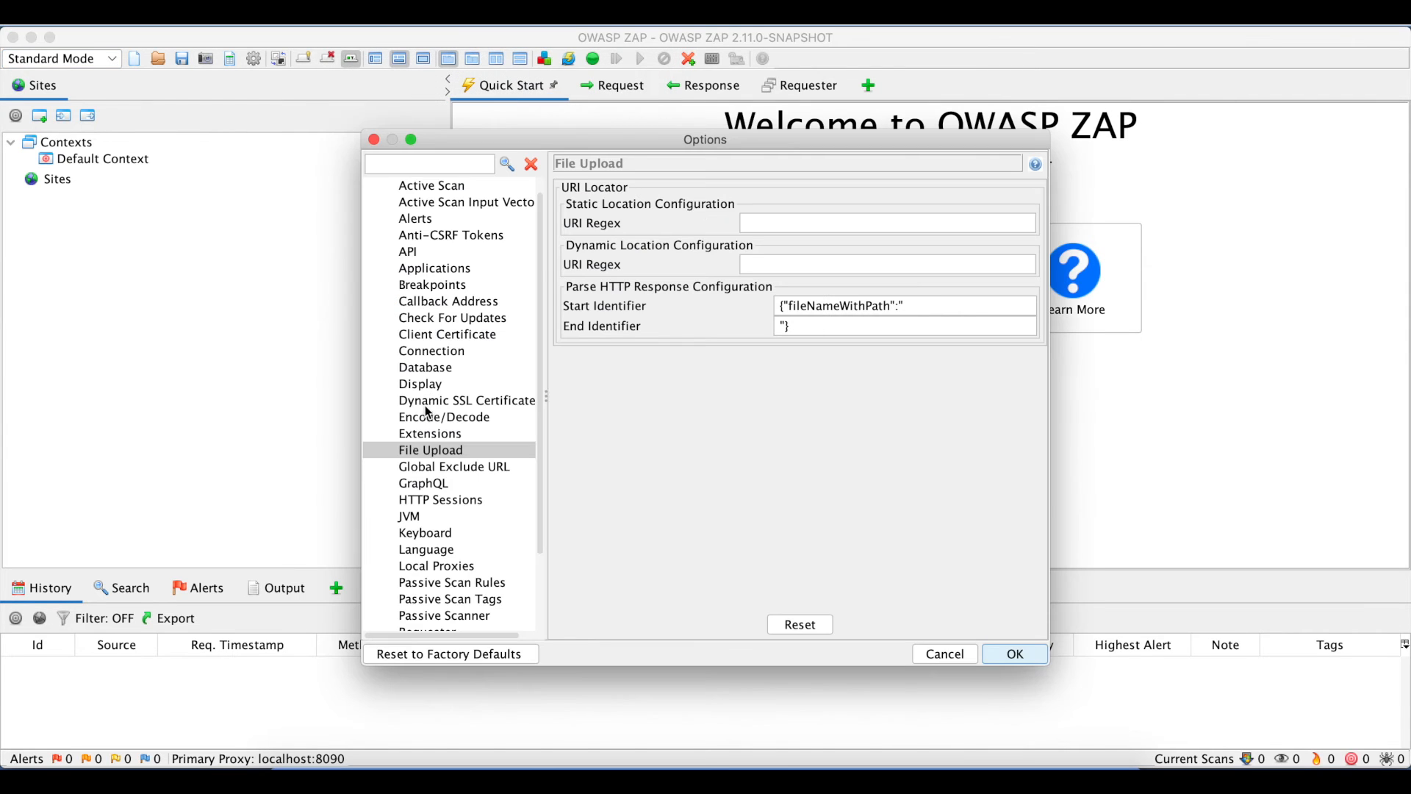
{"action": "left_click", "coordinate": [429, 449]}
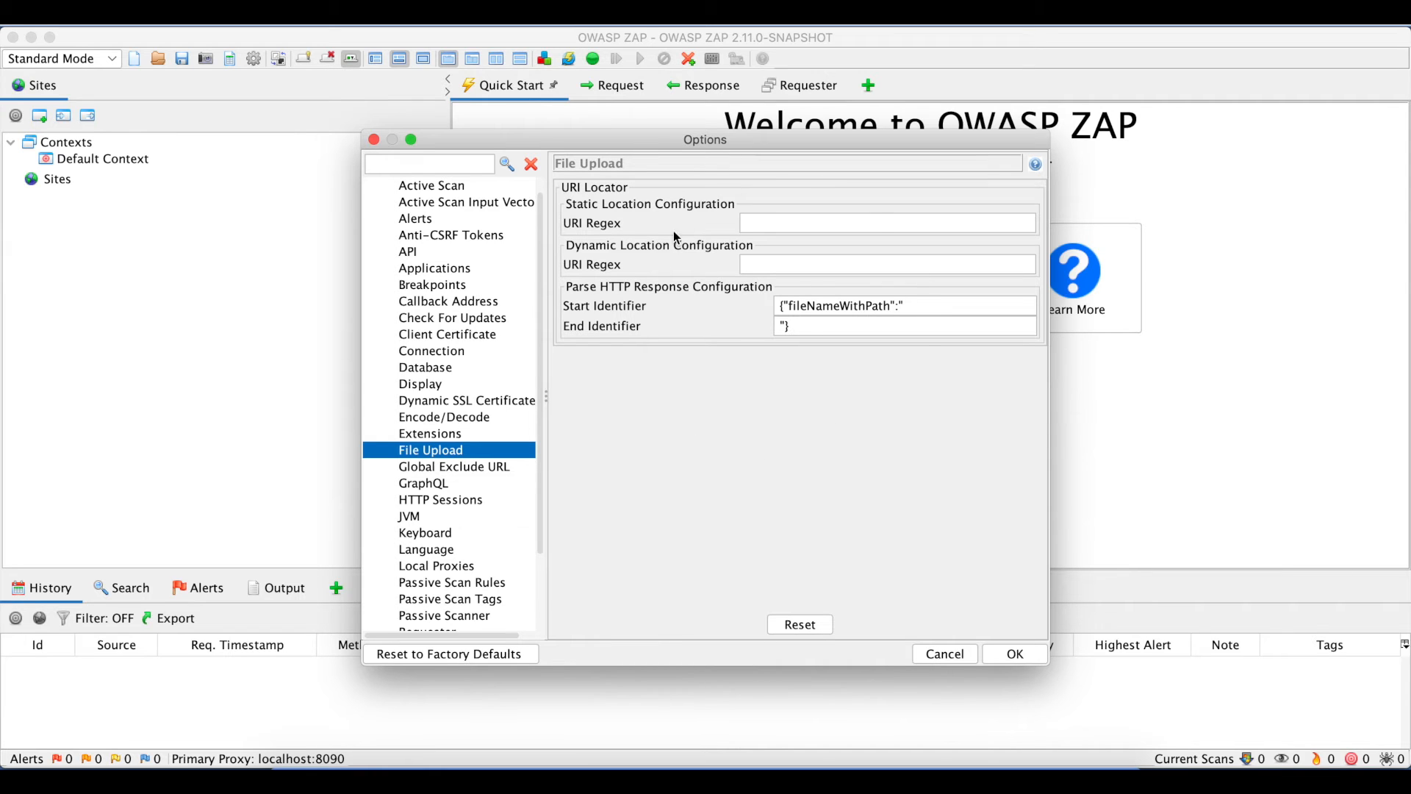
{"action": "mouse_move", "coordinate": [803, 378]}
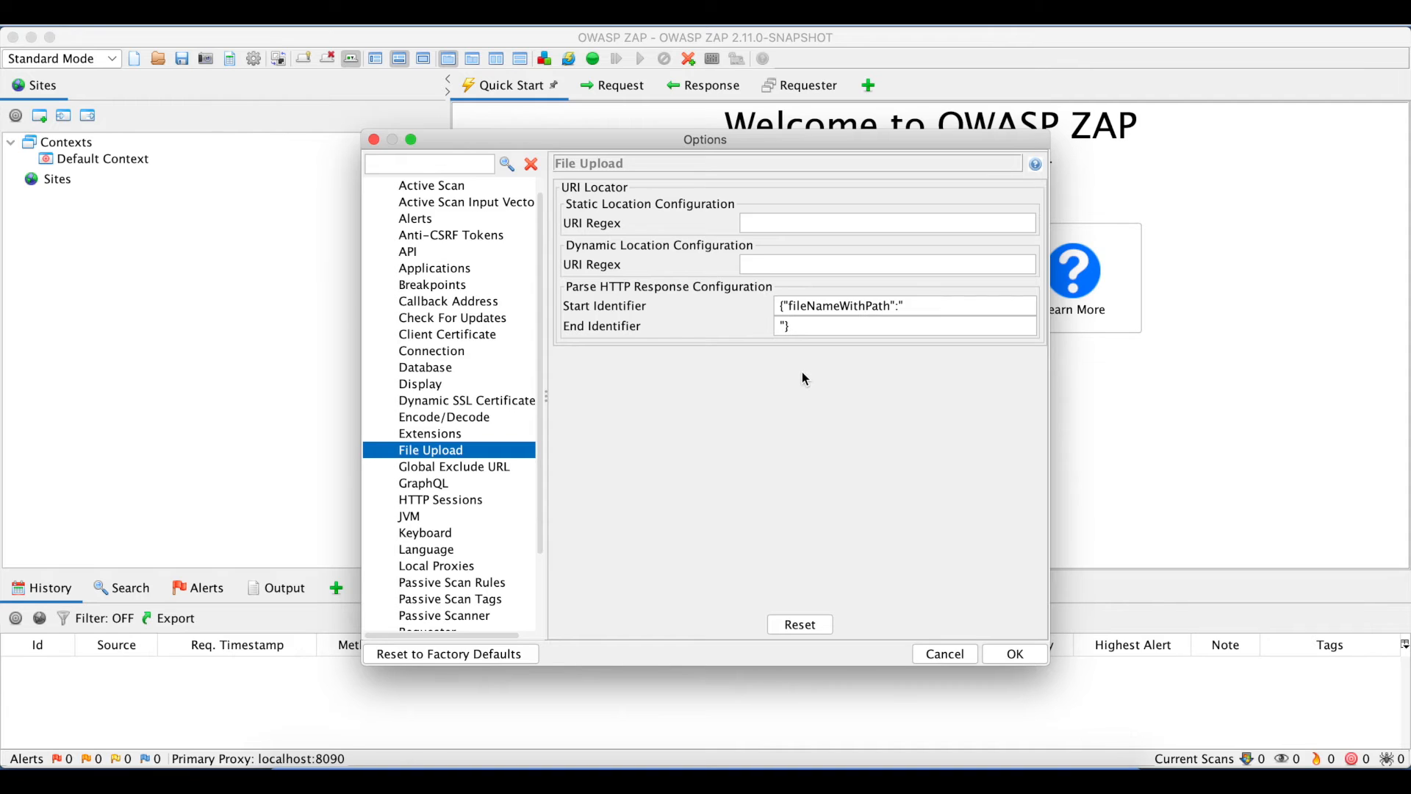
{"action": "mouse_move", "coordinate": [795, 423]}
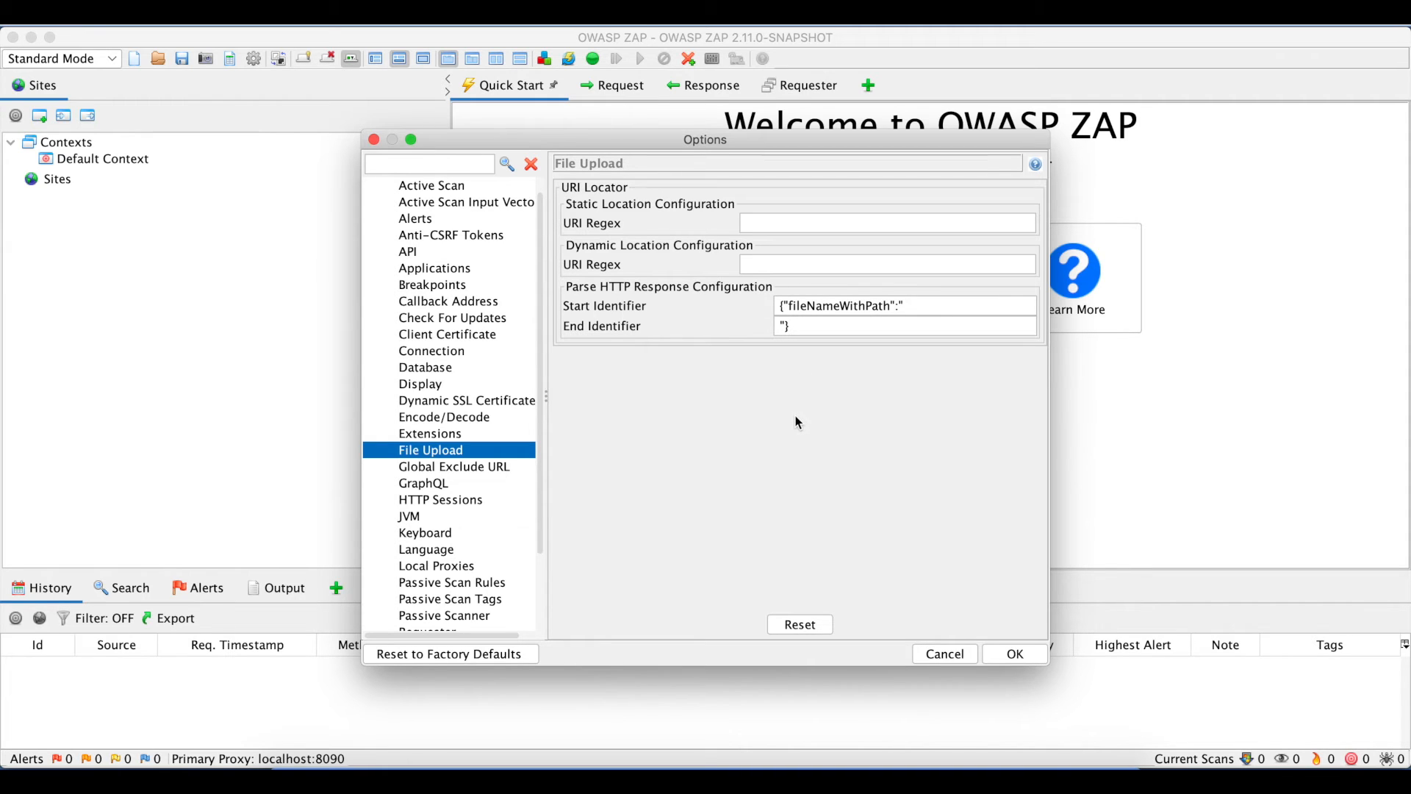
{"action": "mouse_move", "coordinate": [618, 328]}
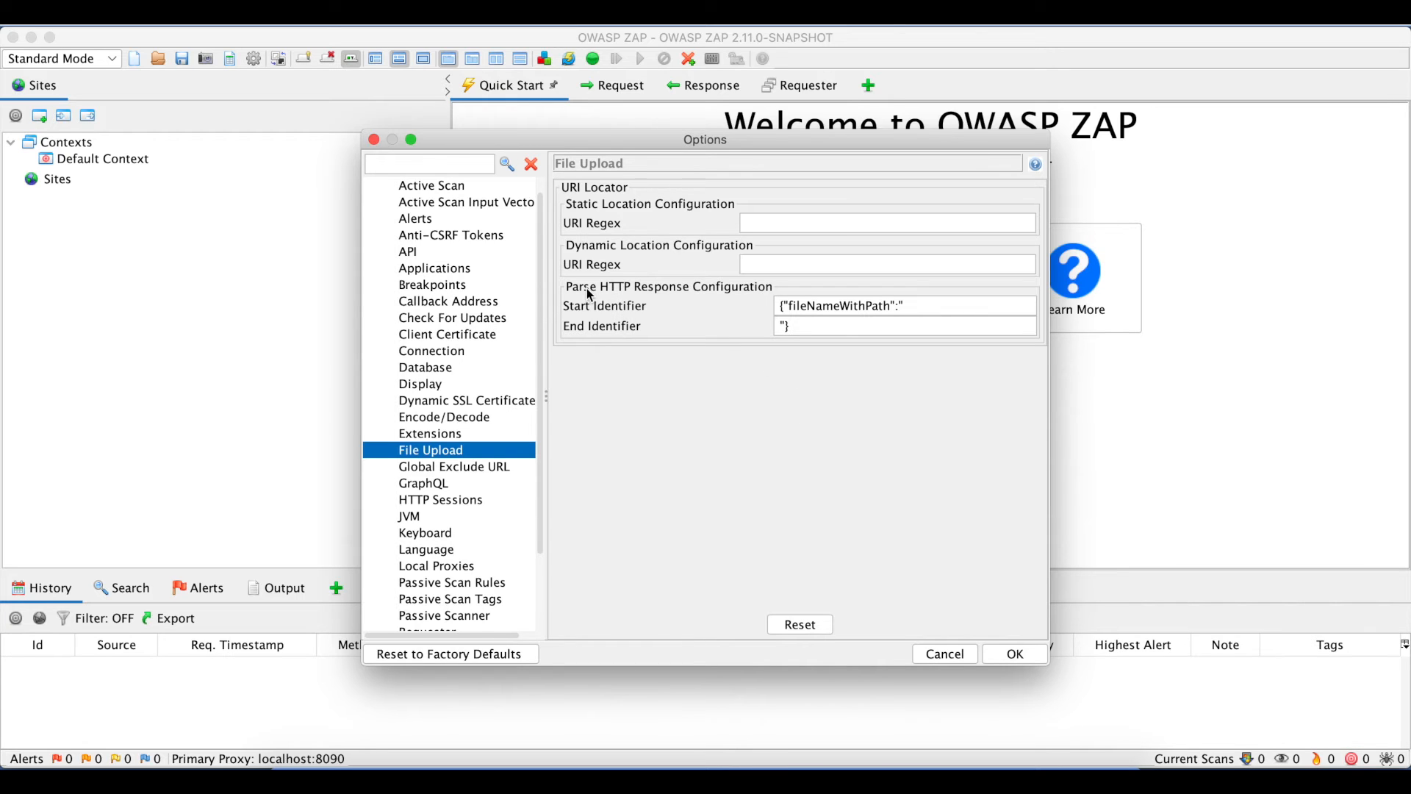
{"action": "mouse_move", "coordinate": [670, 301]}
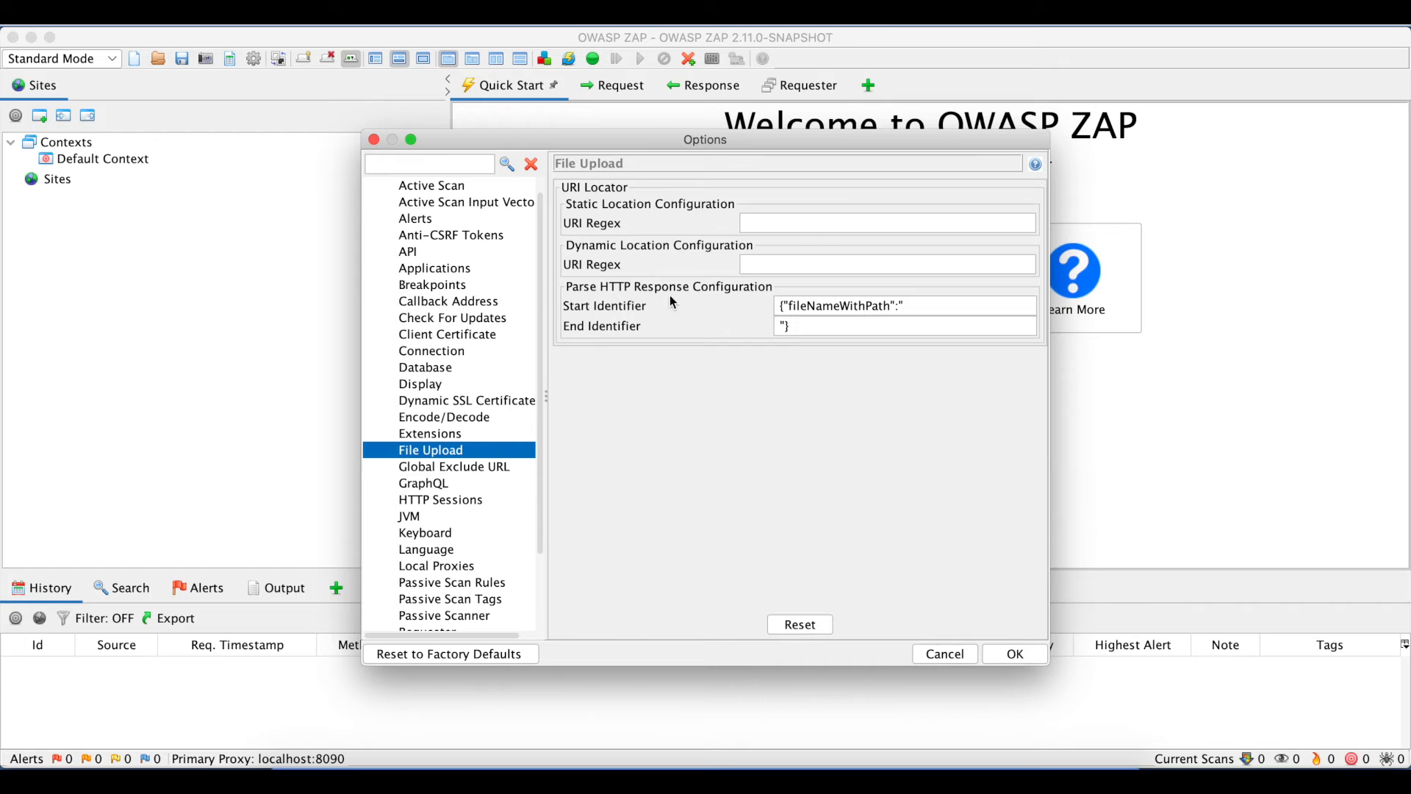
{"action": "mouse_move", "coordinate": [765, 294]}
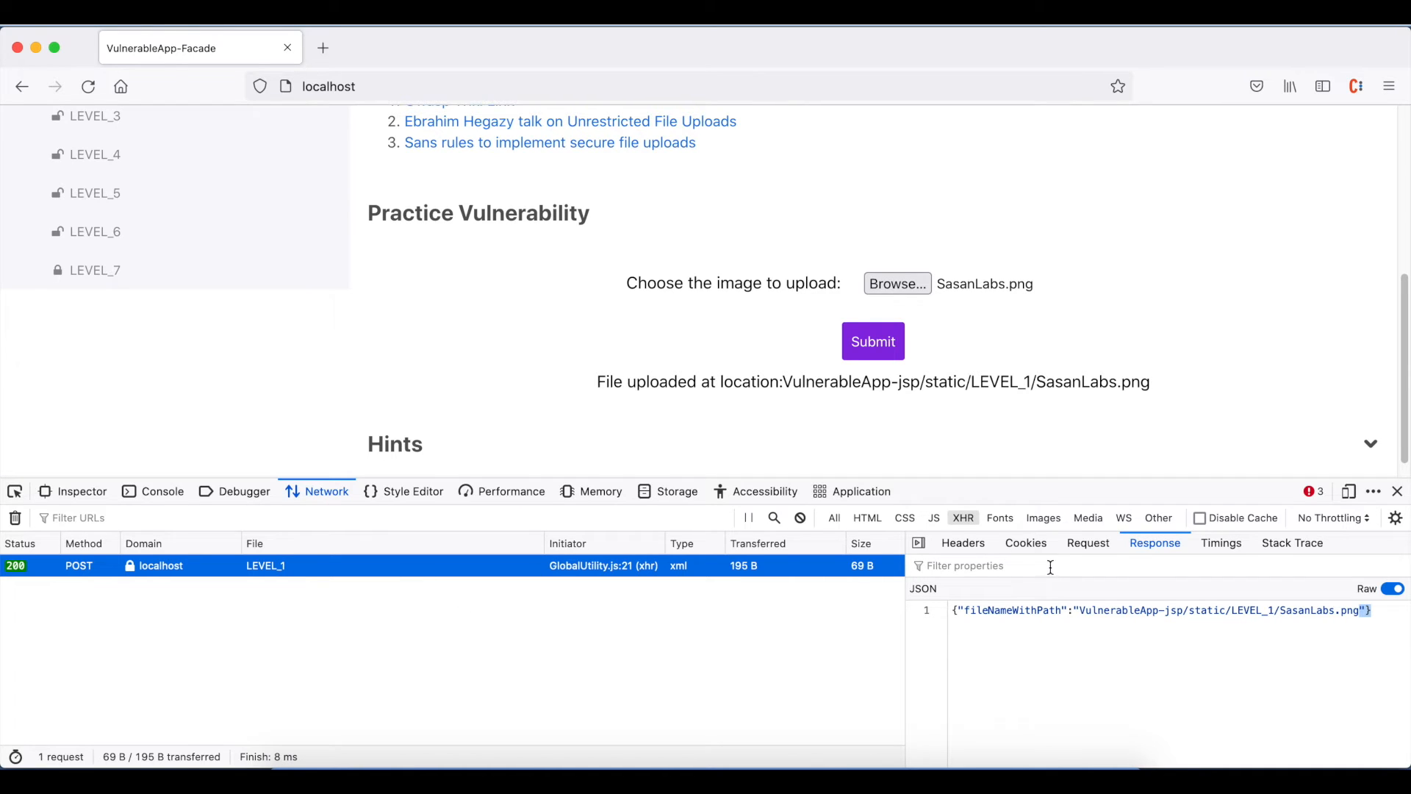
{"action": "mouse_move", "coordinate": [1041, 366]}
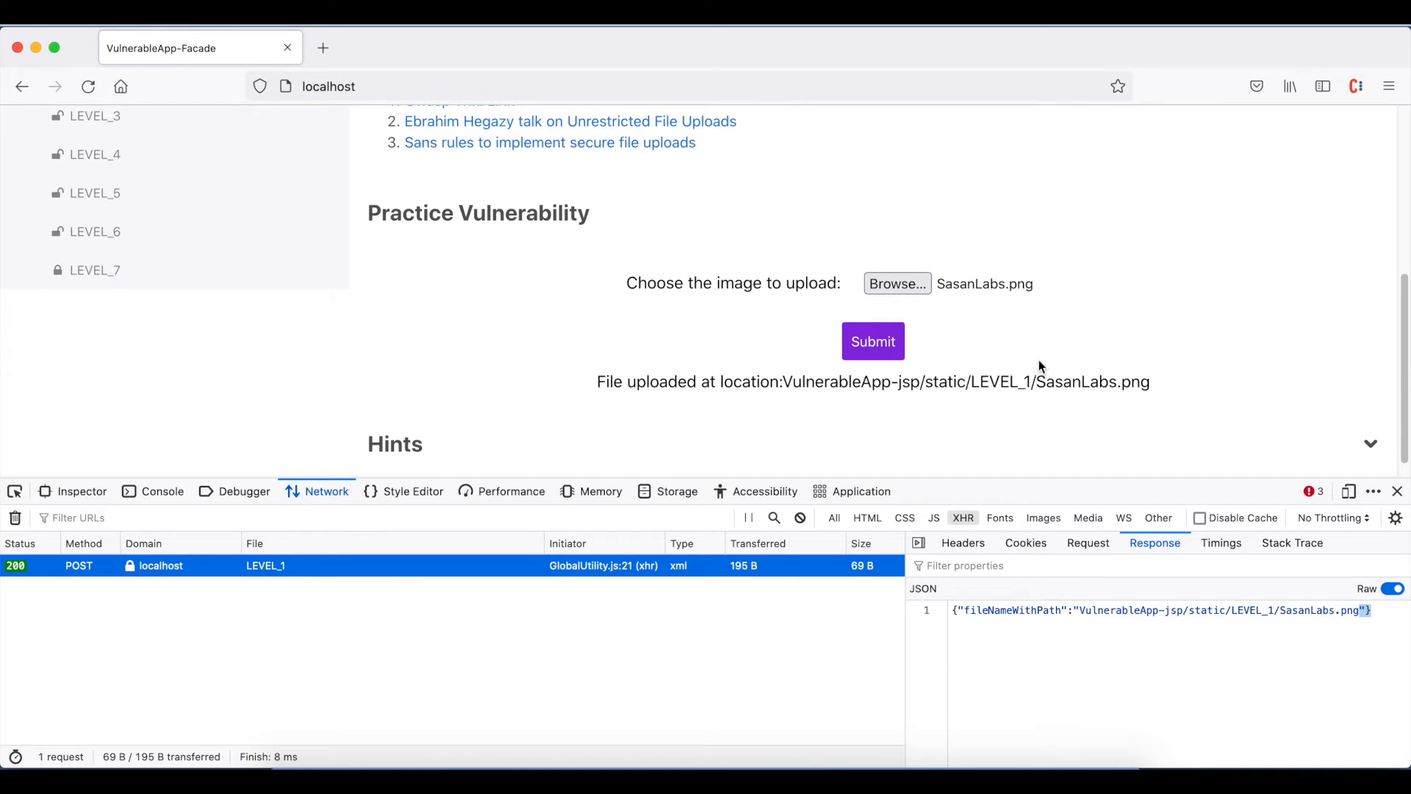
{"action": "mouse_move", "coordinate": [1031, 301]}
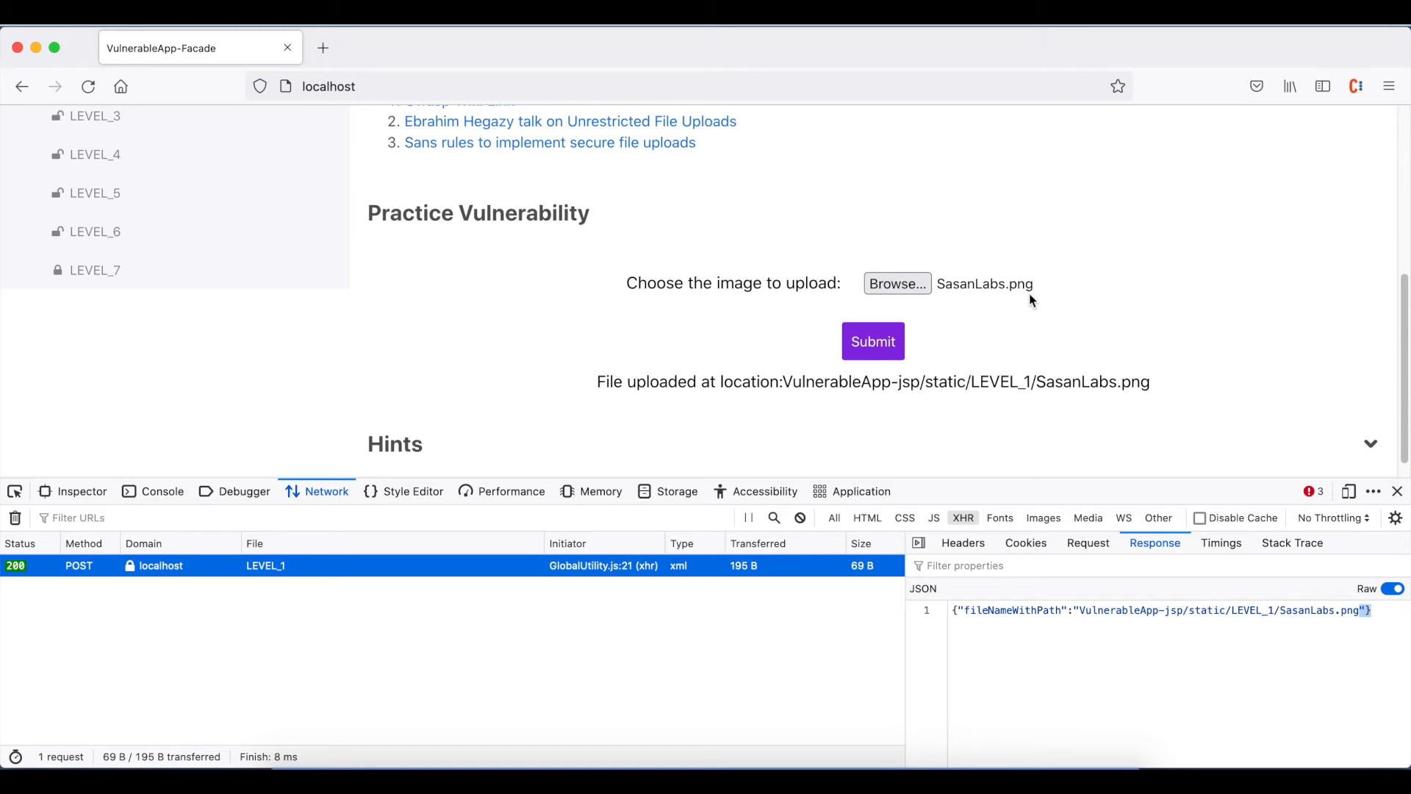
{"action": "mouse_move", "coordinate": [1079, 609]}
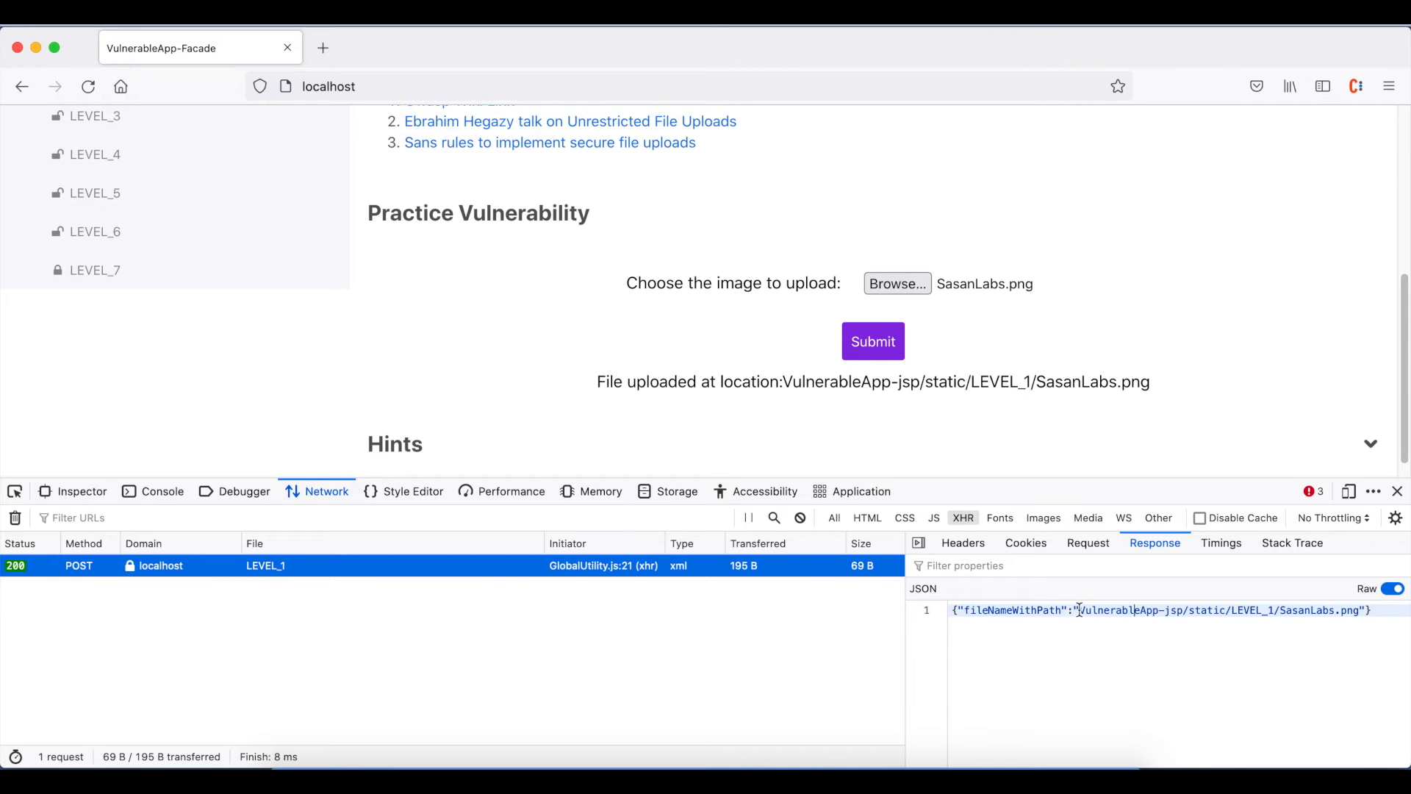
{"action": "left_click_drag", "start_coordinate": [1078, 610], "coordinate": [1362, 610]}
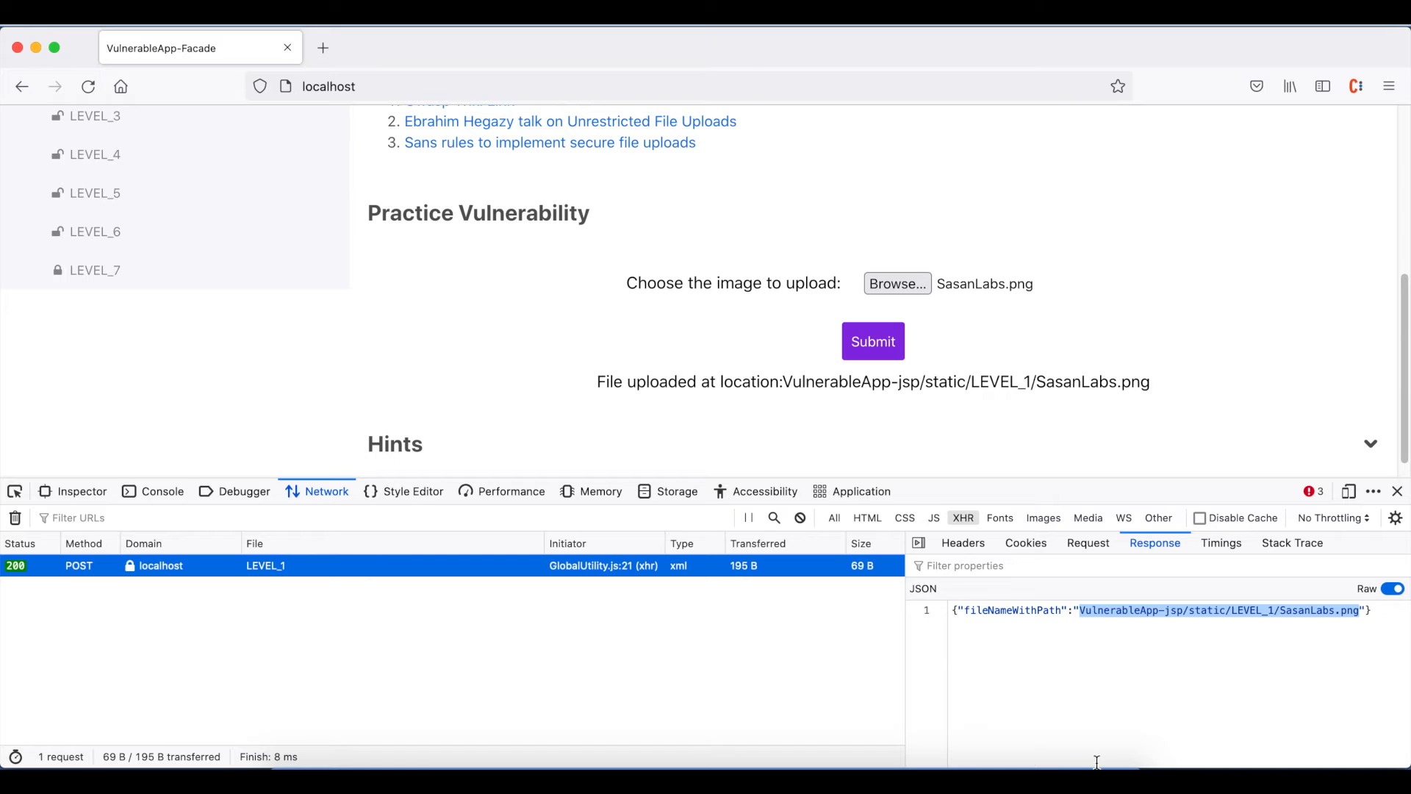
{"action": "mouse_move", "coordinate": [701, 770]}
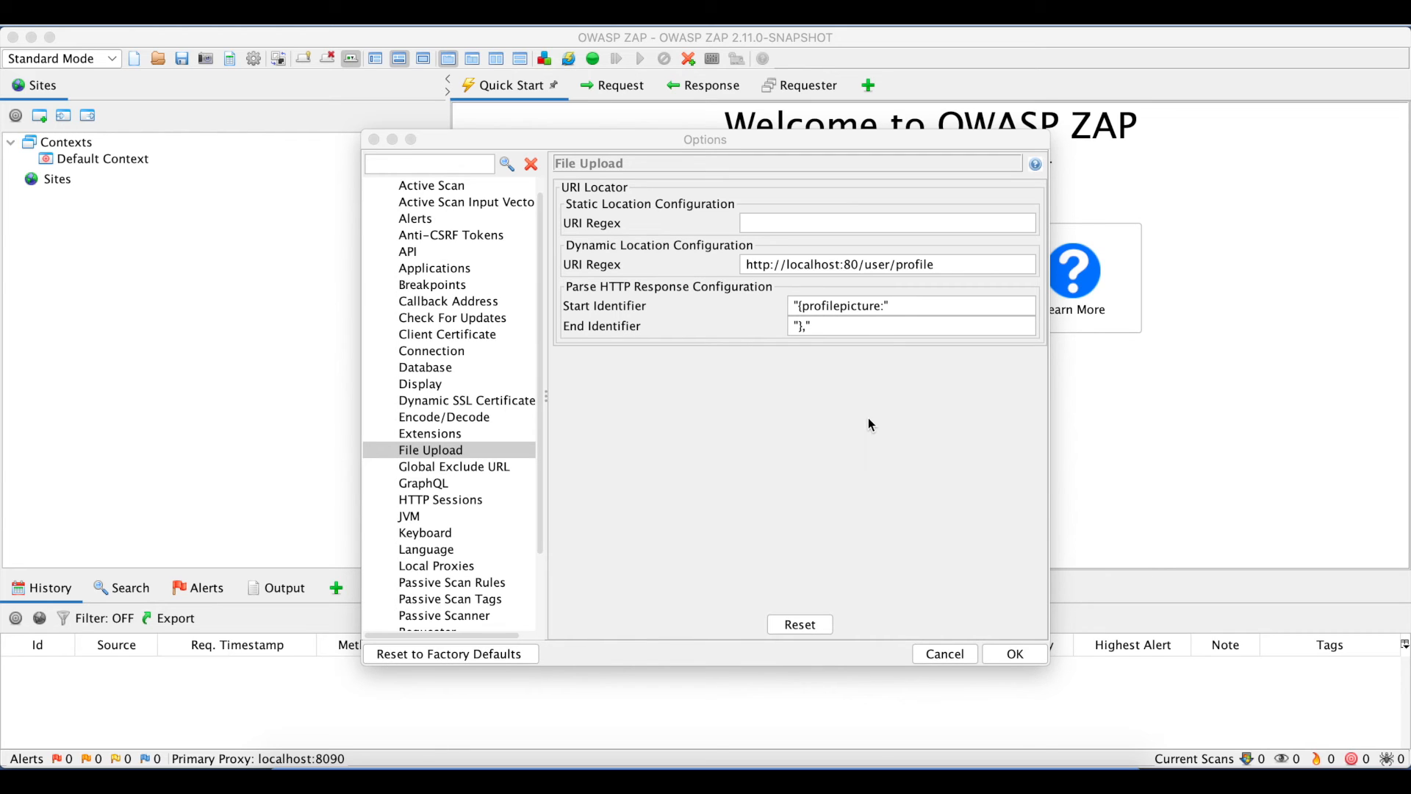
{"action": "mouse_move", "coordinate": [864, 358]}
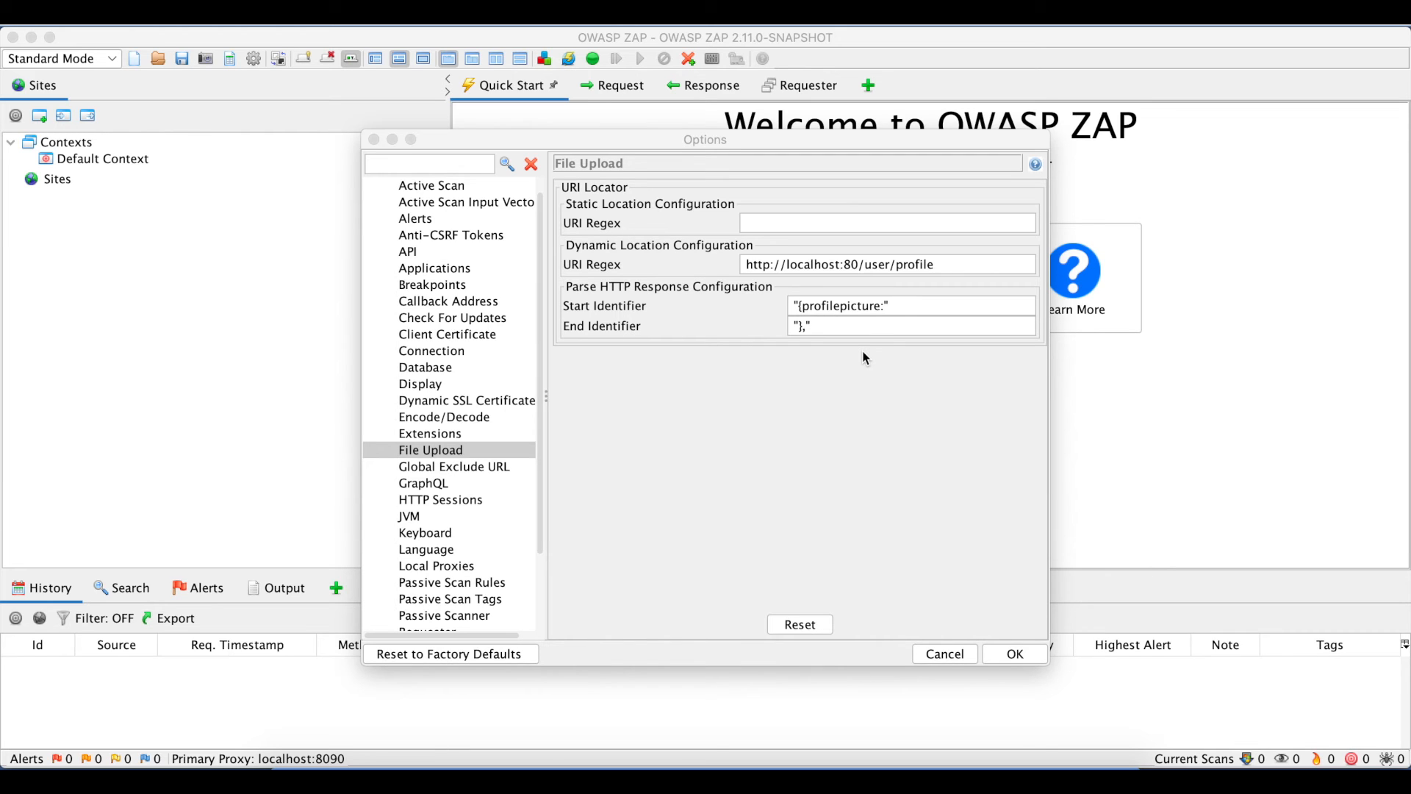
Select a value in the File Upload dynamic location settings
{"action": "double_click", "coordinate": [811, 264]}
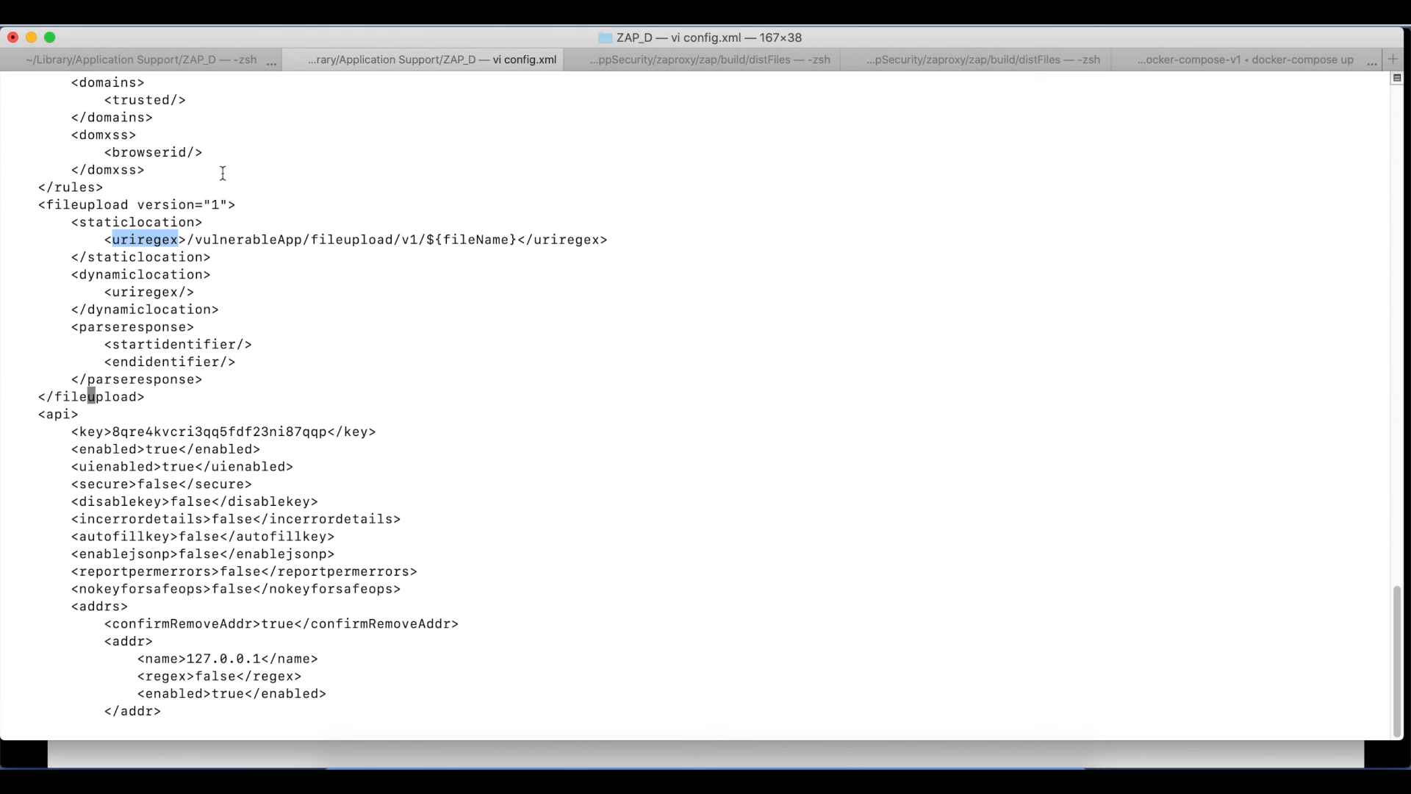
{"action": "mouse_move", "coordinate": [162, 236]}
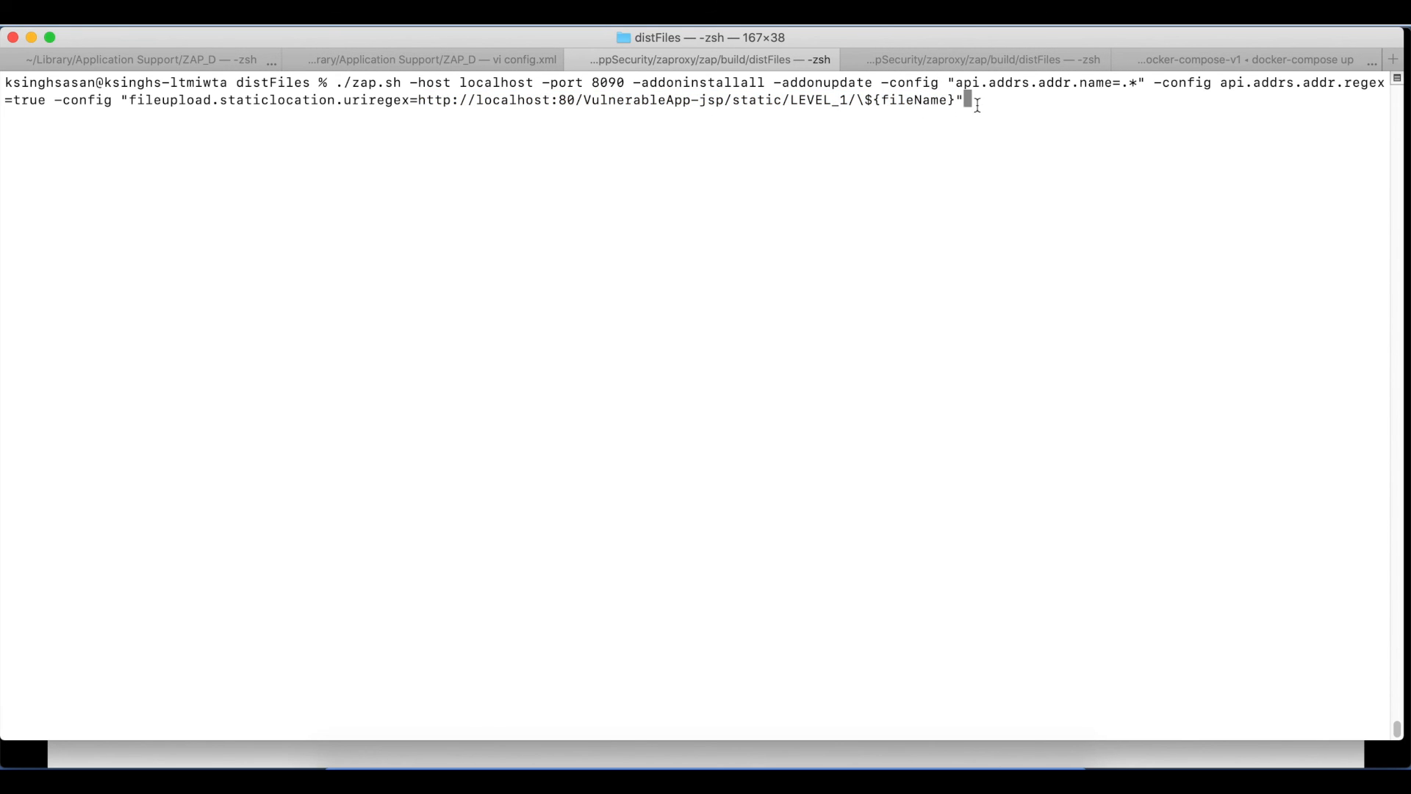
Return to the vi config.xml session and highlight the dynamiclocation entry
{"action": "left_click", "coordinate": [432, 59]}
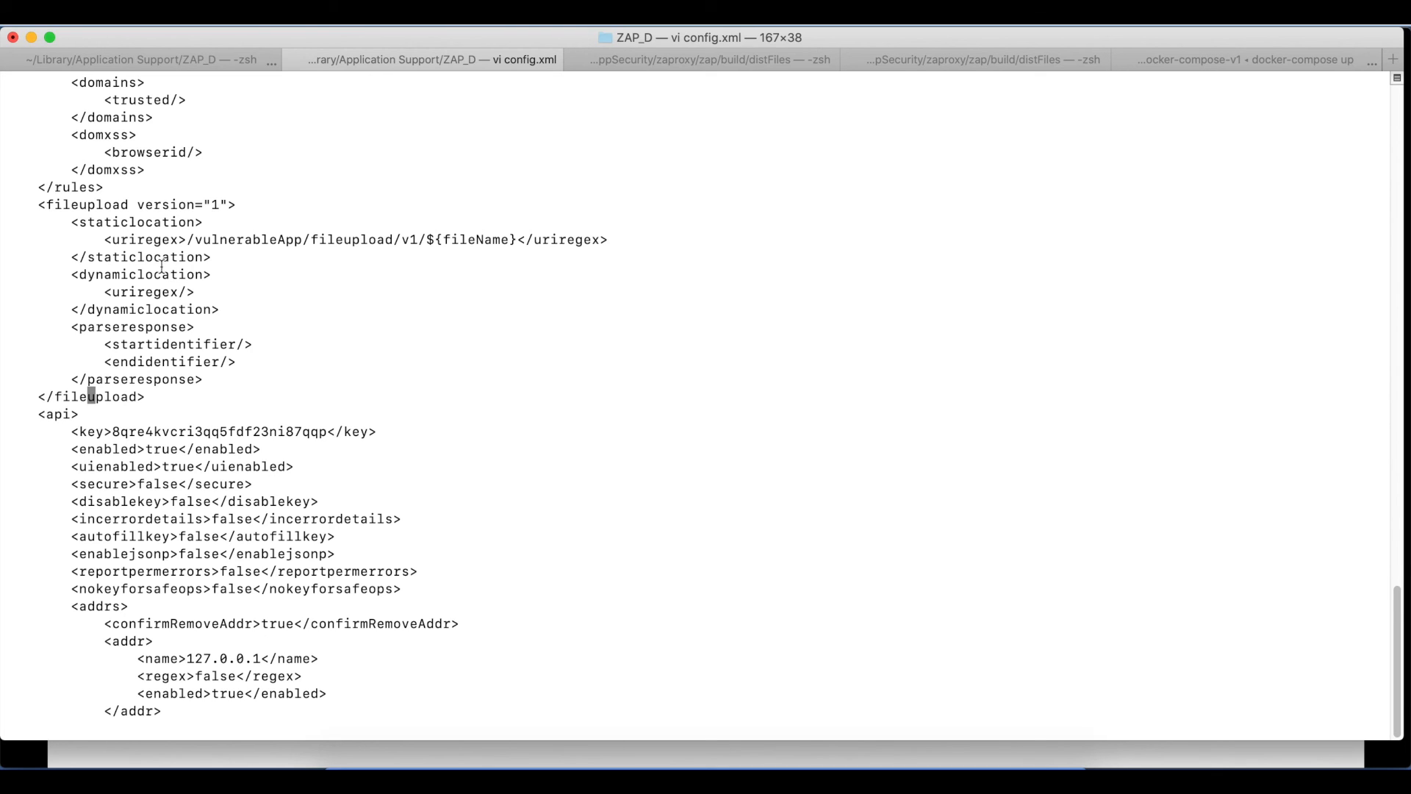
{"action": "double_click", "coordinate": [140, 274]}
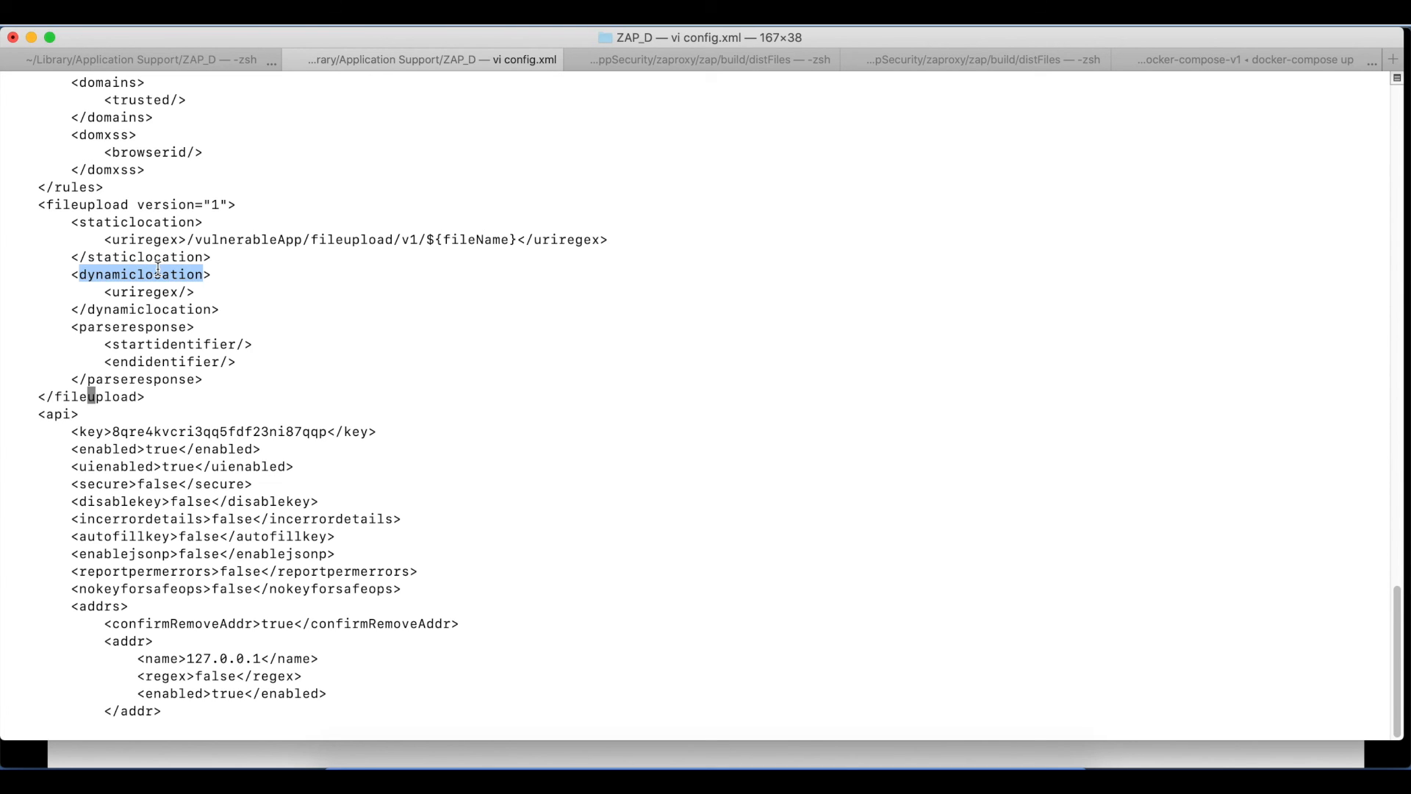